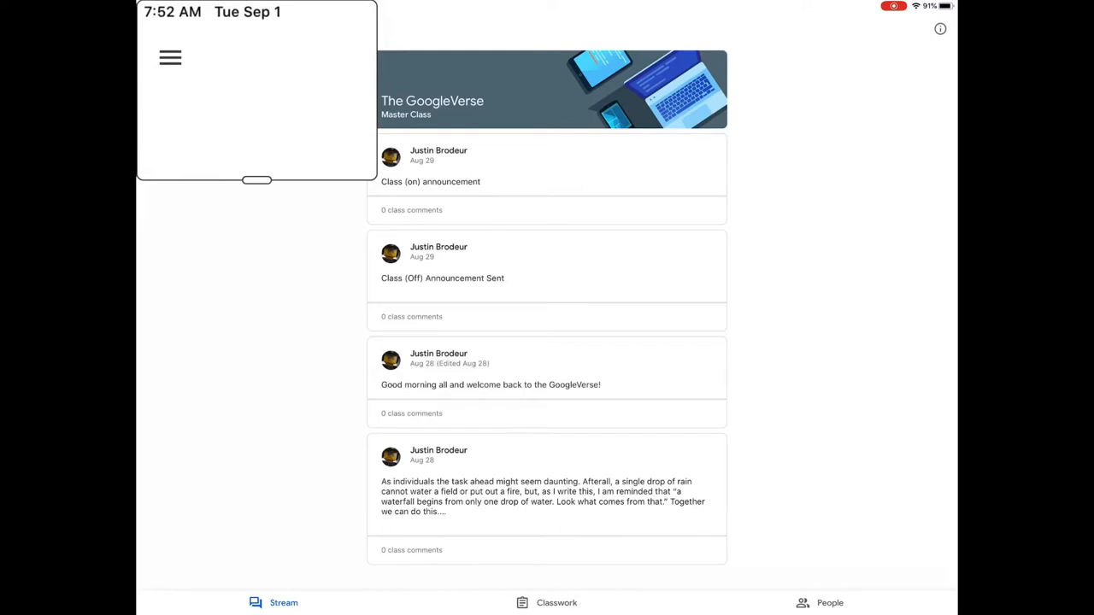
# Step: Switch off class notifications for The GoogleVerse in Settings > Notifications
pyautogui.click(170, 57)
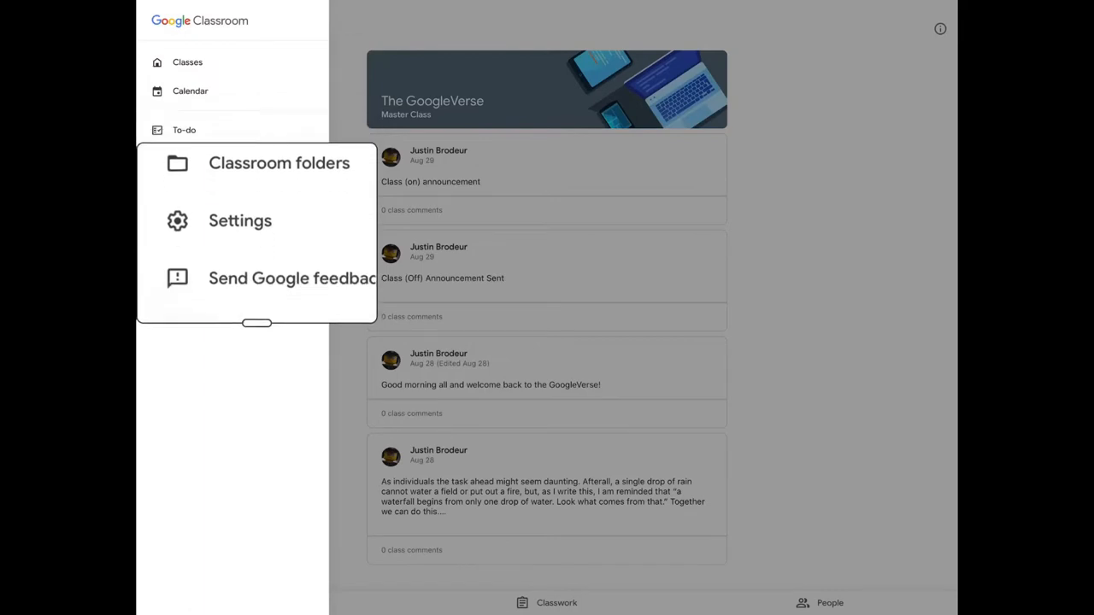
pyautogui.click(240, 220)
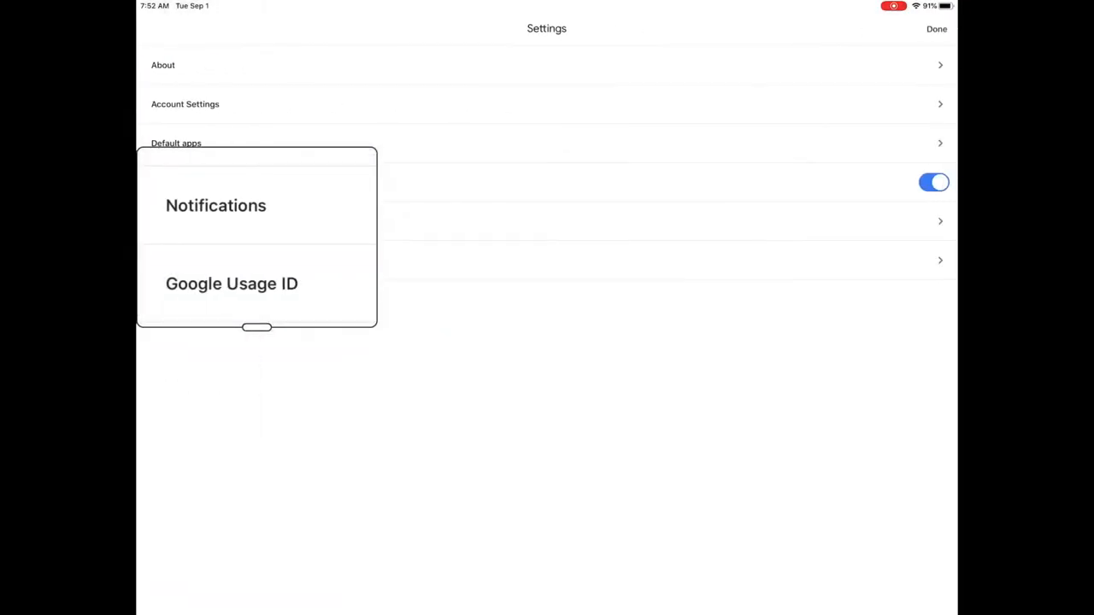
pyautogui.click(215, 205)
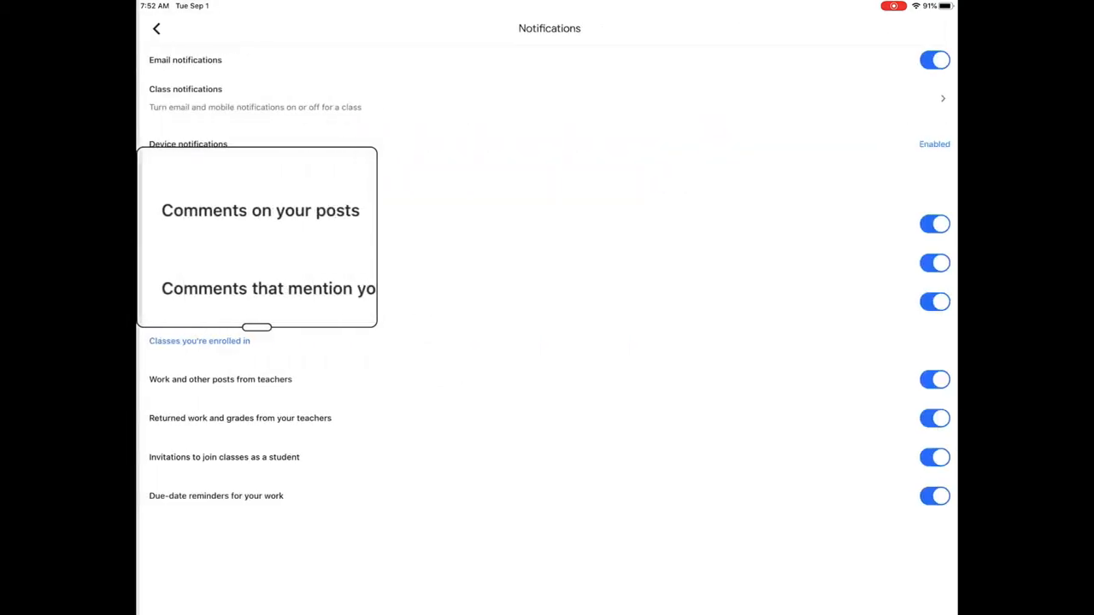
pyautogui.scroll(3)
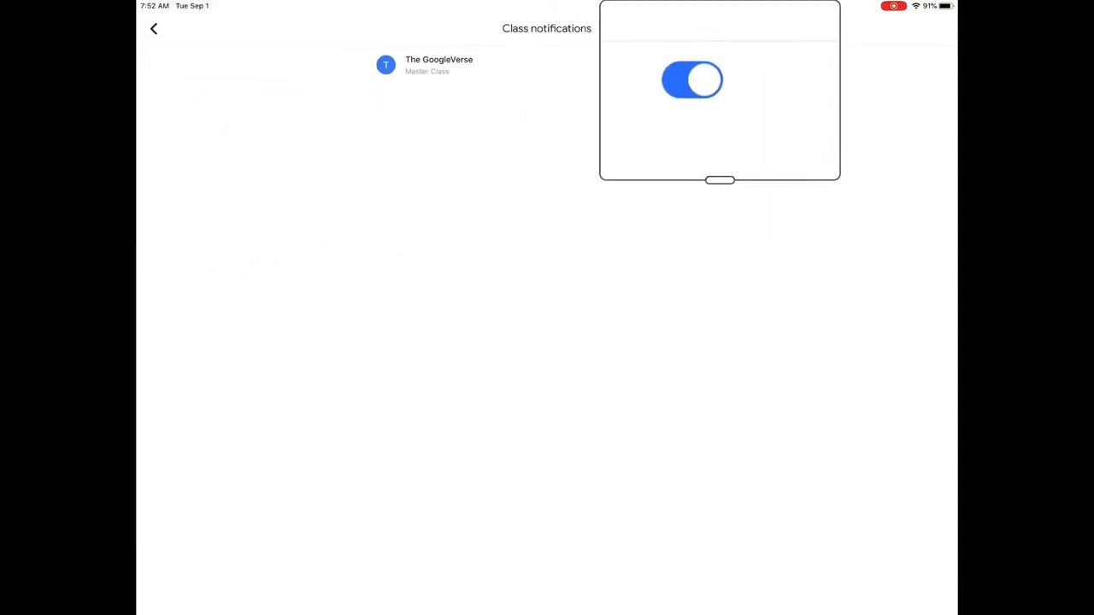
pyautogui.click(692, 79)
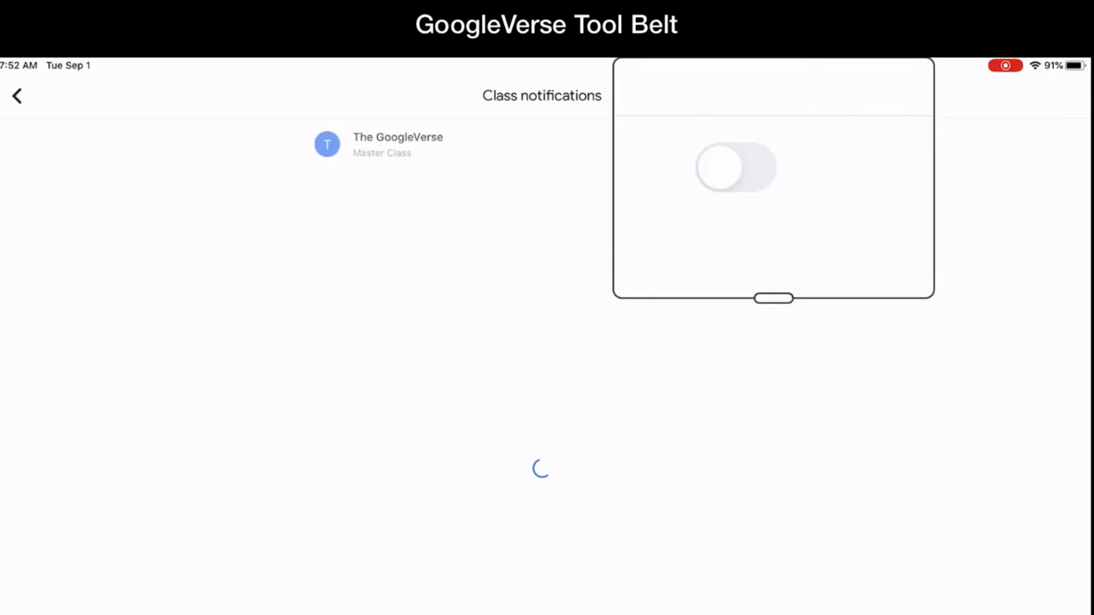
pyautogui.click(17, 95)
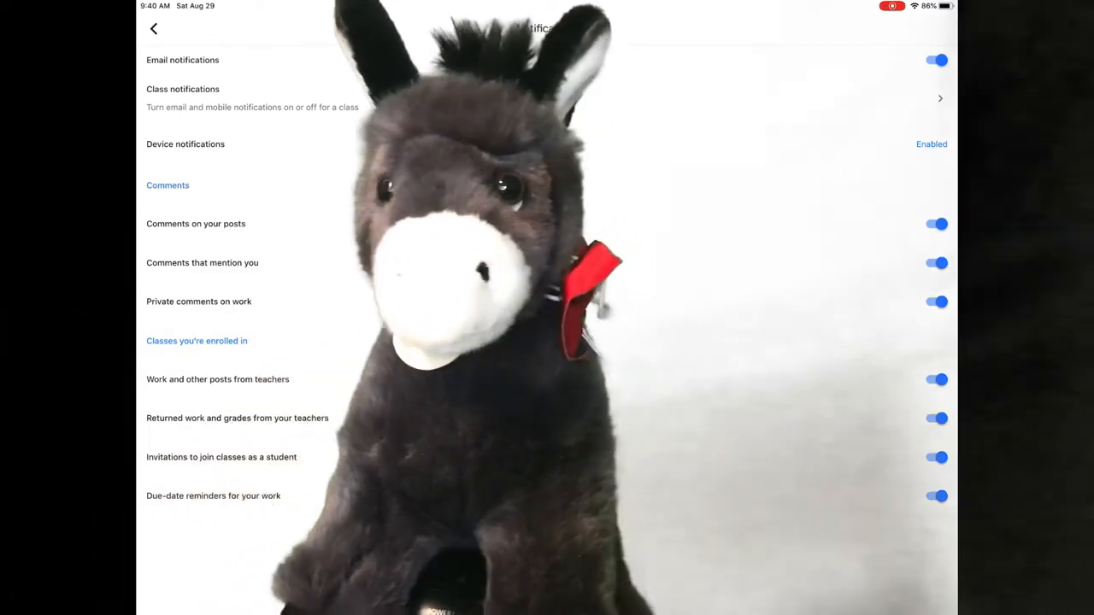
# Step: Return to the settings overview and close the Settings screen with Done
pyautogui.click(154, 28)
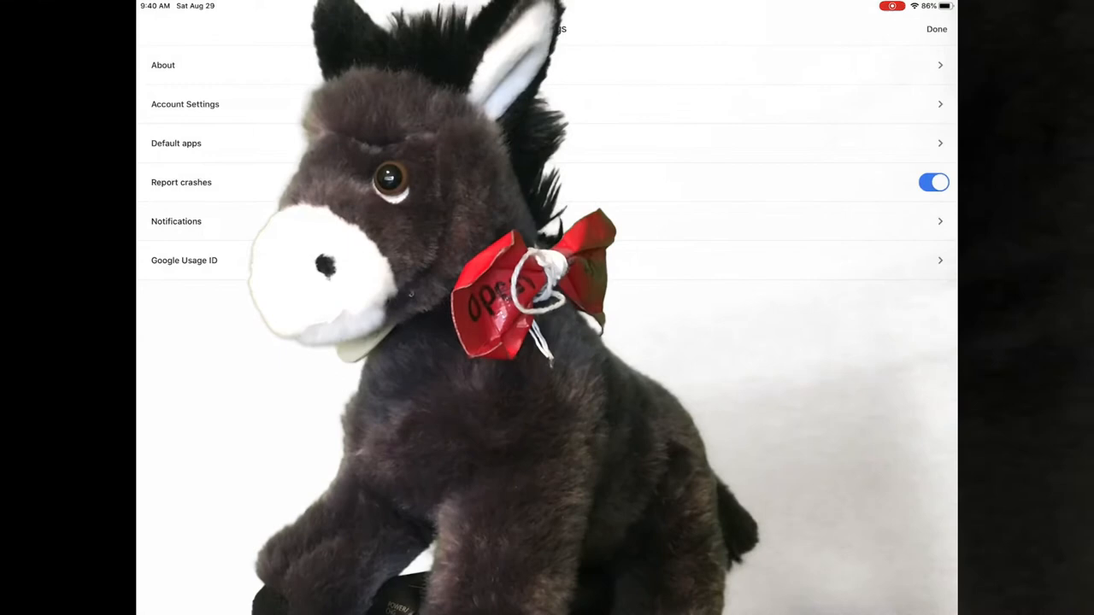
pyautogui.click(937, 28)
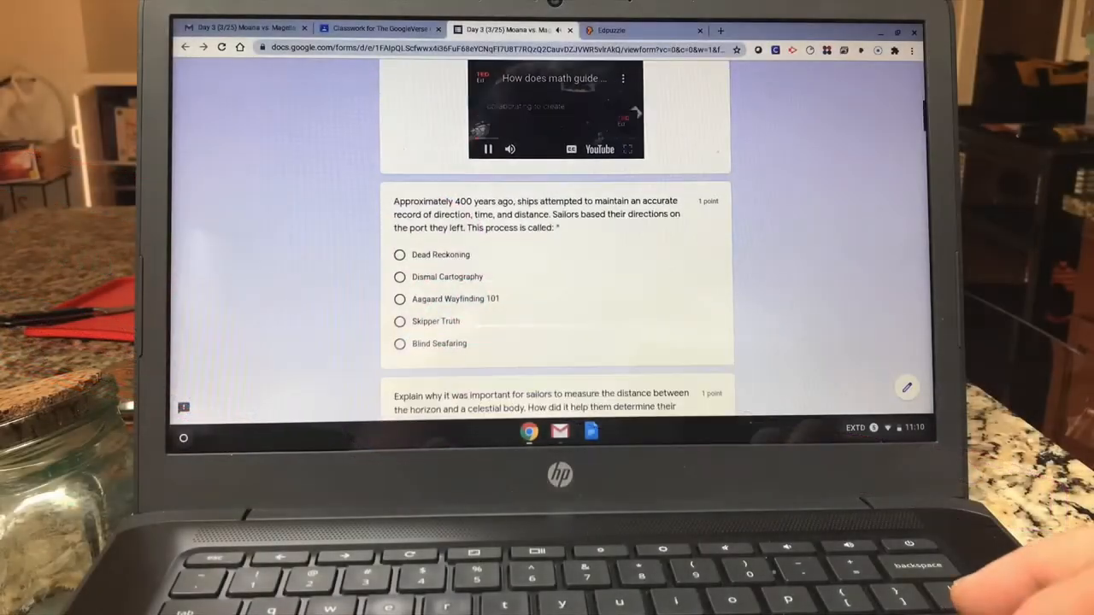
# Step: Scroll through the submitted Moana vs. Magellan quiz and view its 11/20 score
pyautogui.scroll(-3)
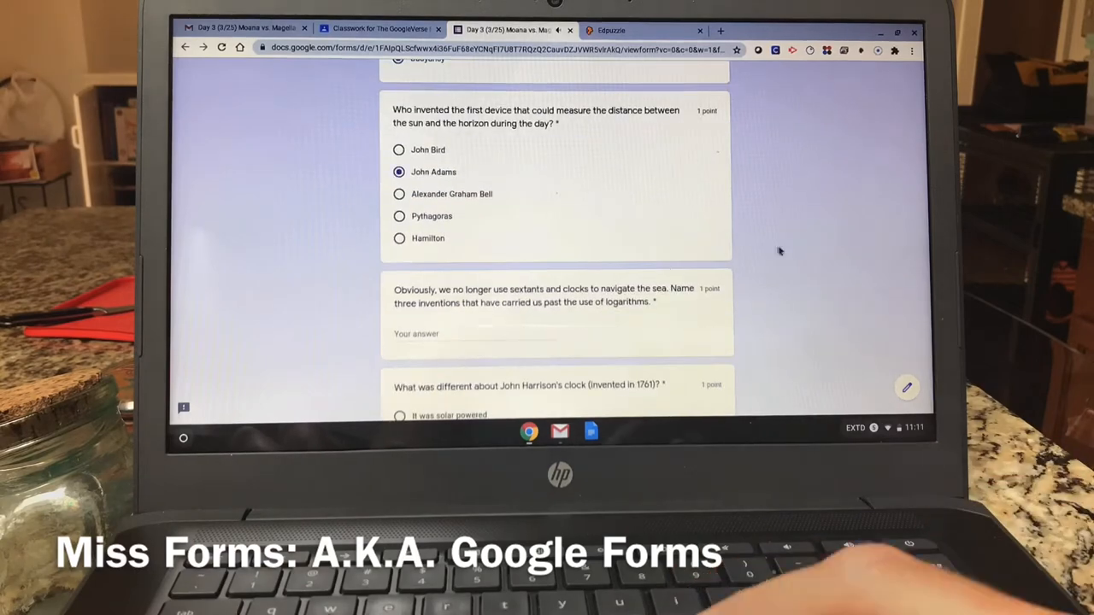
pyautogui.scroll(-3)
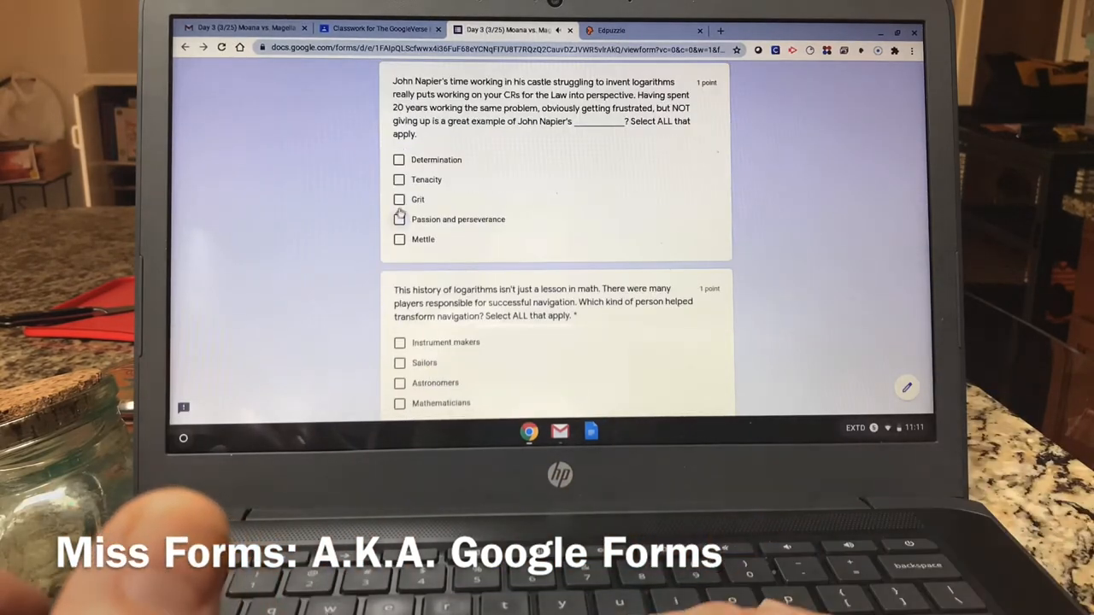
pyautogui.scroll(-3)
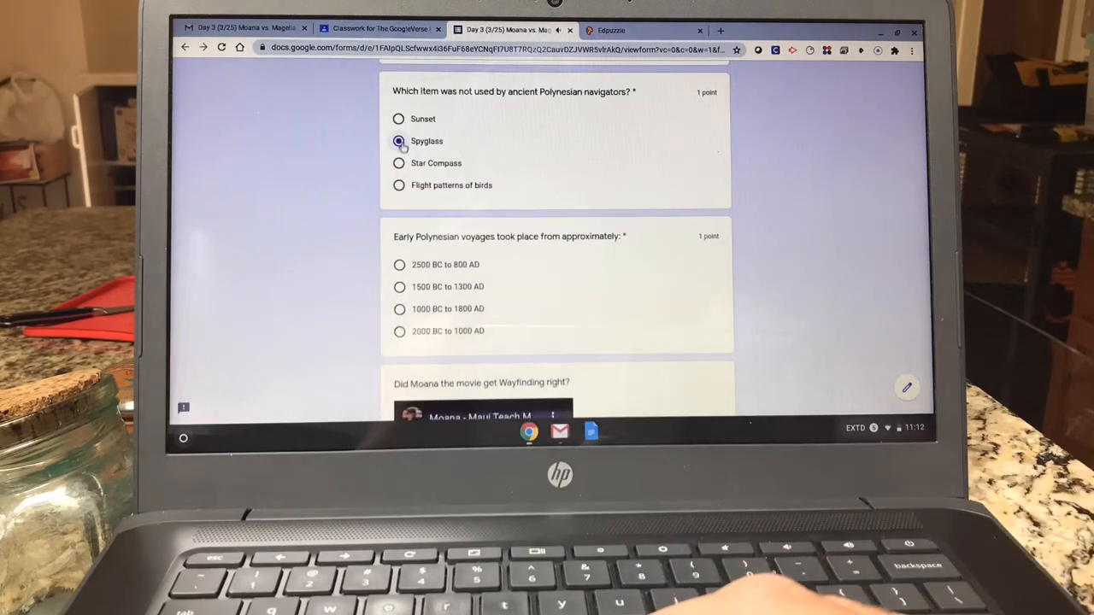
pyautogui.scroll(-3)
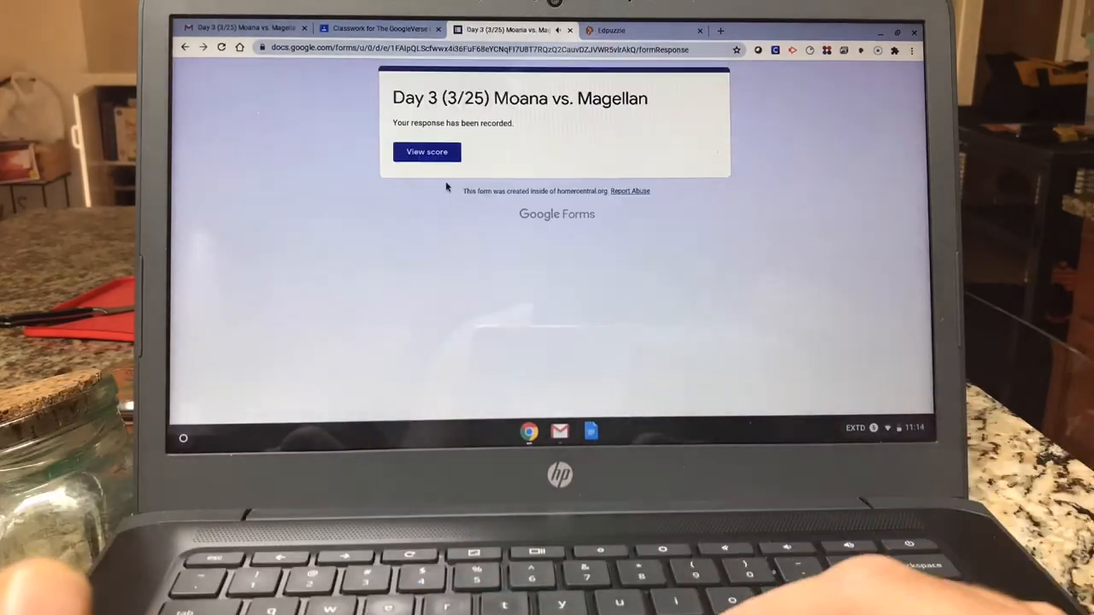
pyautogui.click(426, 151)
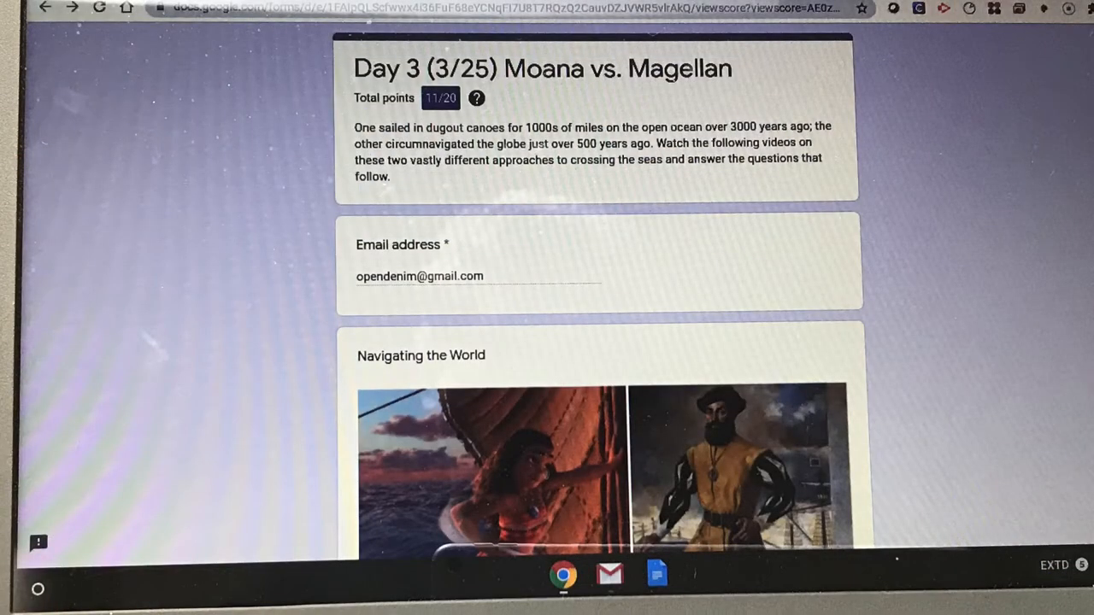
# Step: Review the score page and mark the Moana vs. Magellan assignment as done
pyautogui.scroll(-3)
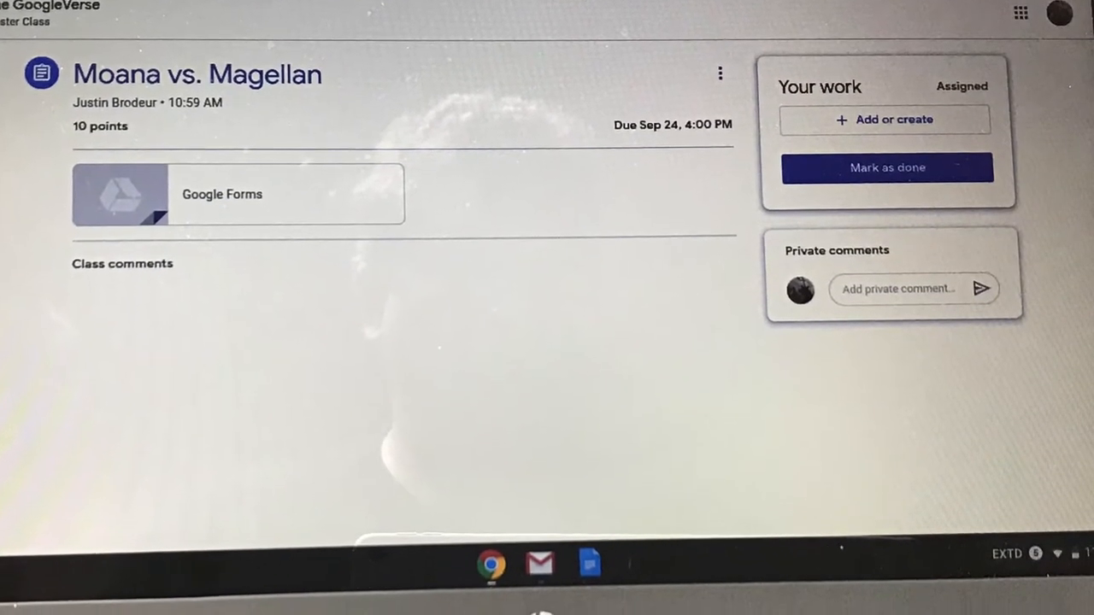
pyautogui.click(887, 167)
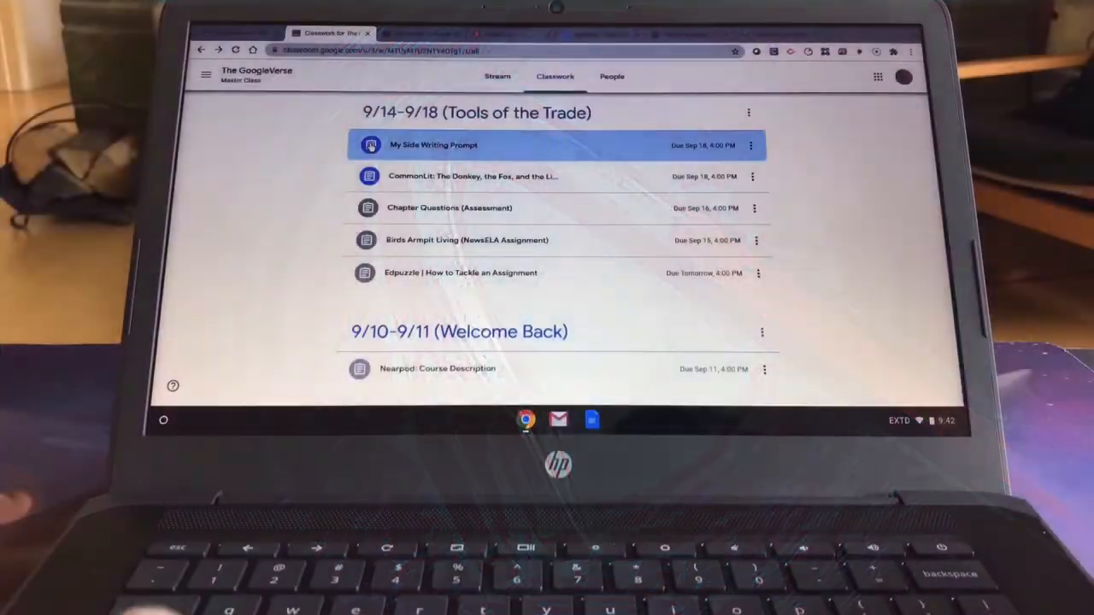
# Step: Open the My Side Writing Prompt essay and ignore the spelling suggestion for 'winggirl'
pyautogui.click(433, 144)
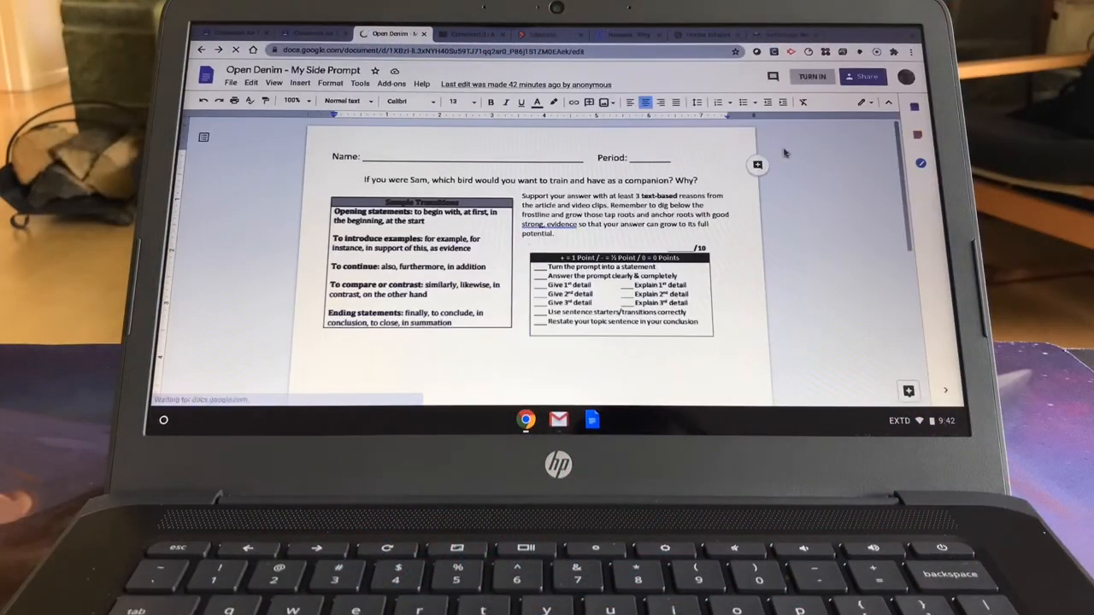
pyautogui.scroll(-3)
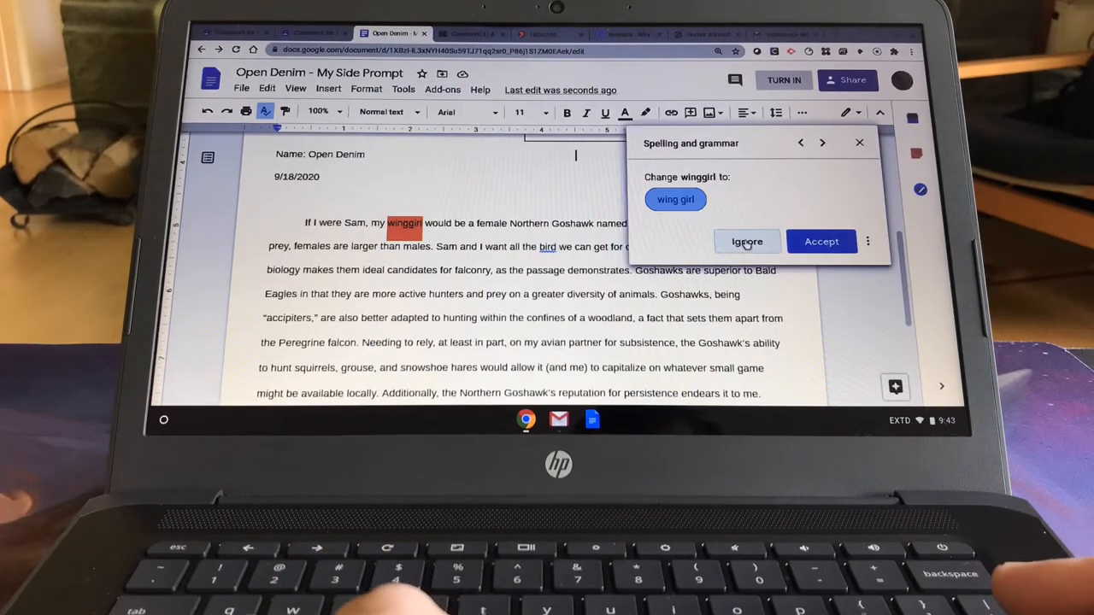
pyautogui.click(821, 241)
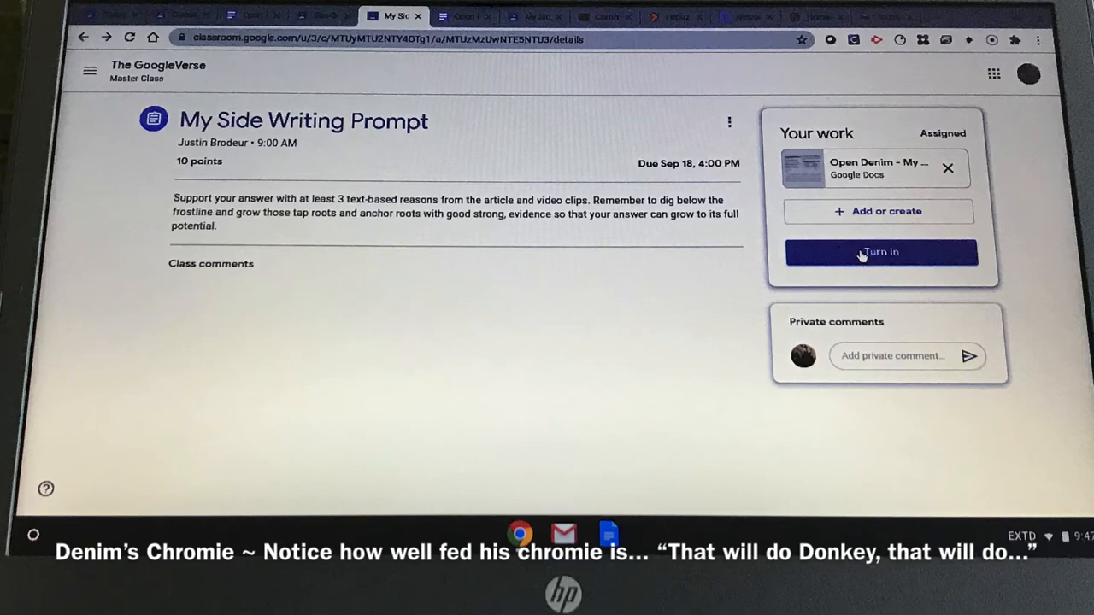
# Step: Turn in the My Side Writing Prompt and confirm submitting the attached Doc
pyautogui.click(880, 252)
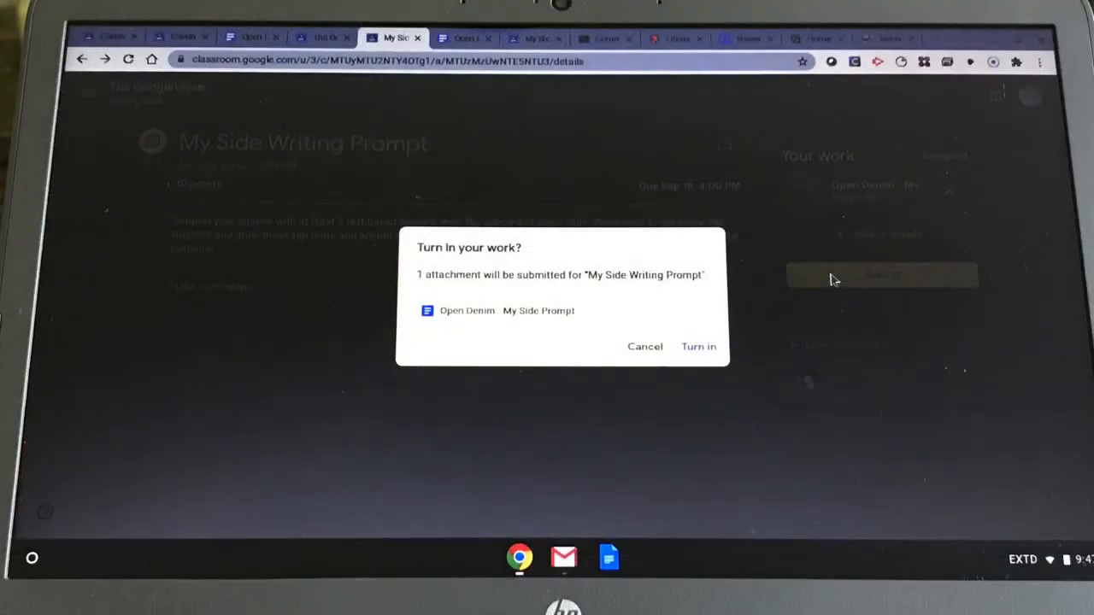
pyautogui.click(699, 346)
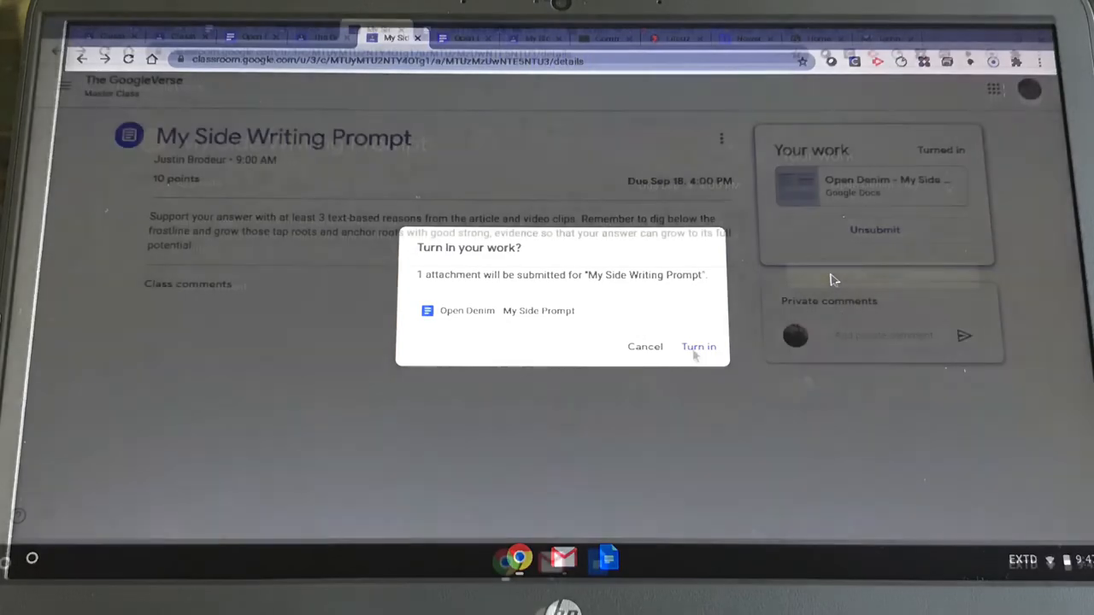
pyautogui.click(698, 346)
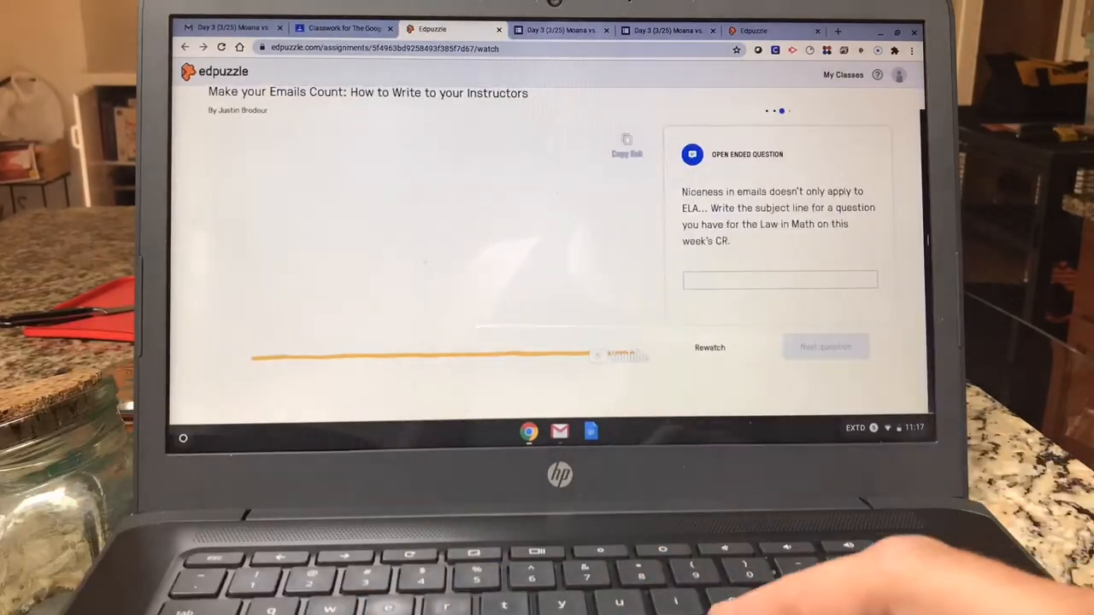
# Step: Answer the remaining Make your Emails Count questions and view the 8/15 results
pyautogui.click(825, 346)
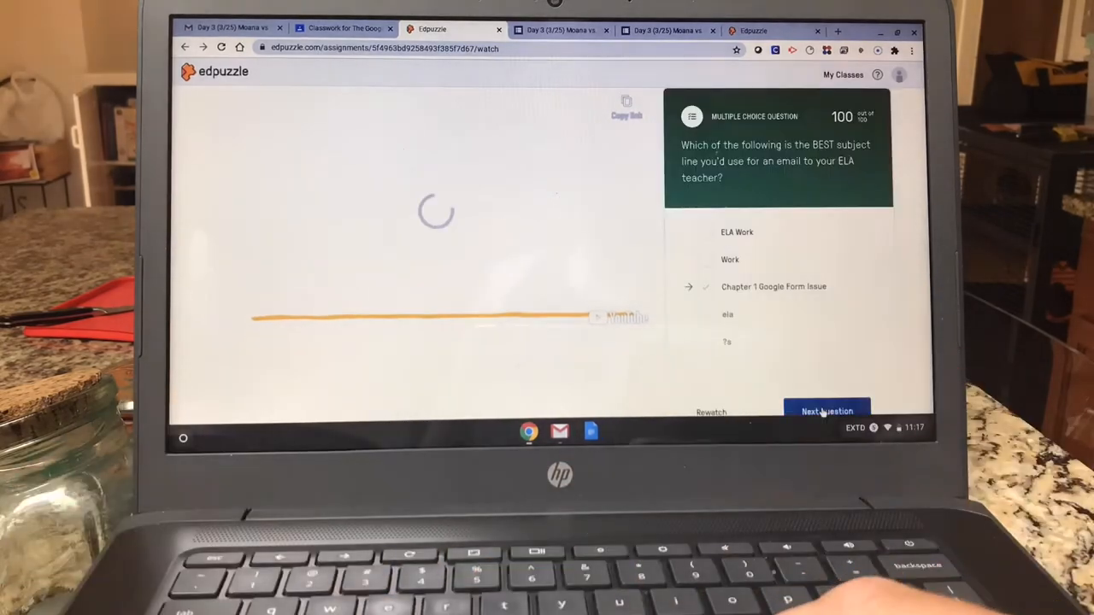
pyautogui.click(826, 411)
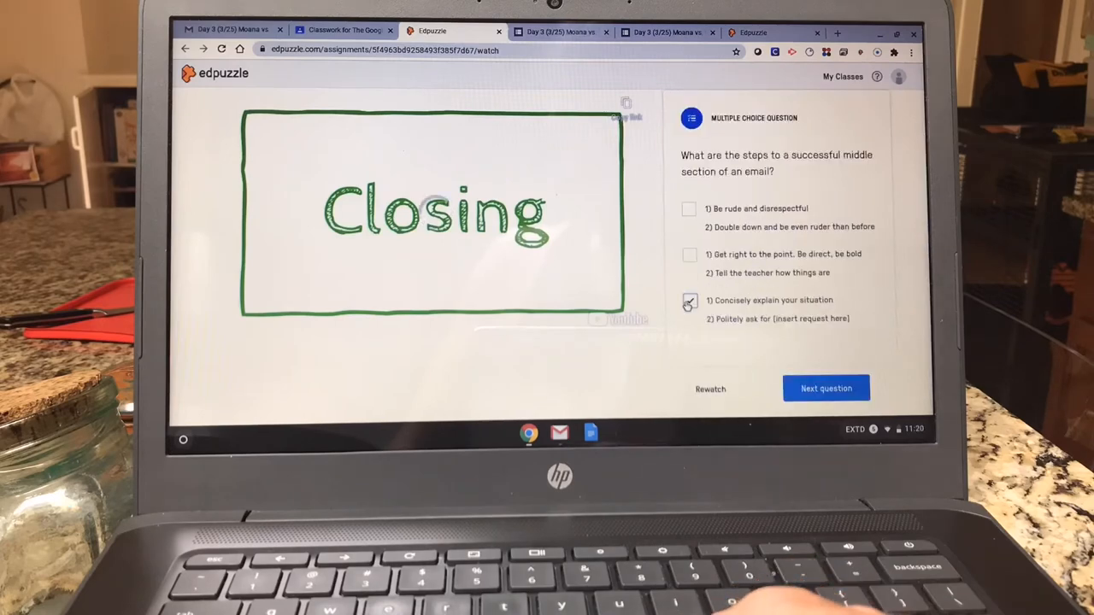
pyautogui.click(826, 388)
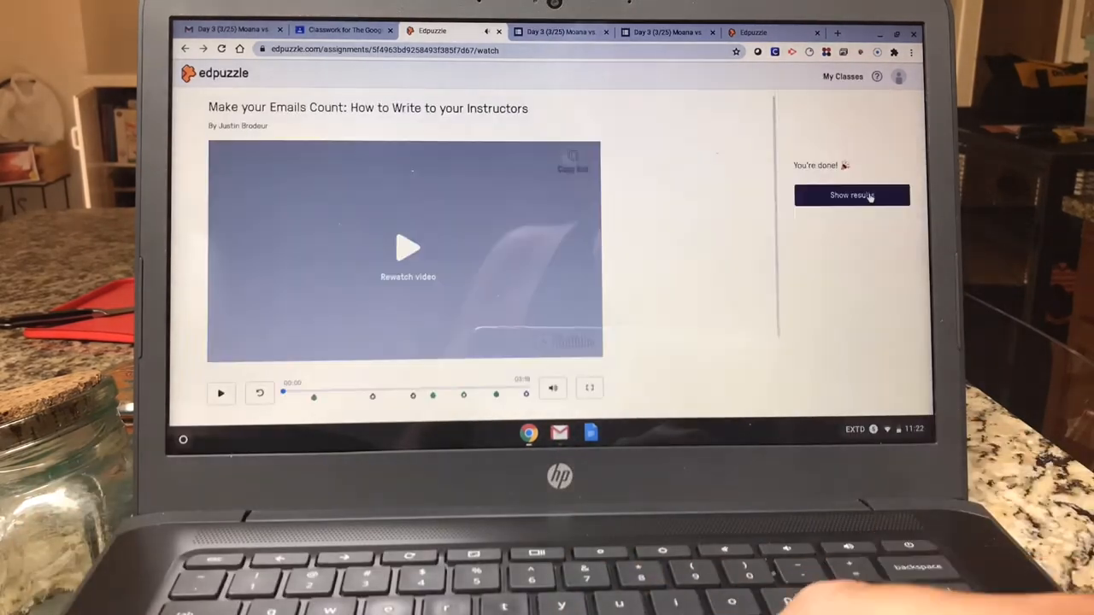
pyautogui.click(851, 195)
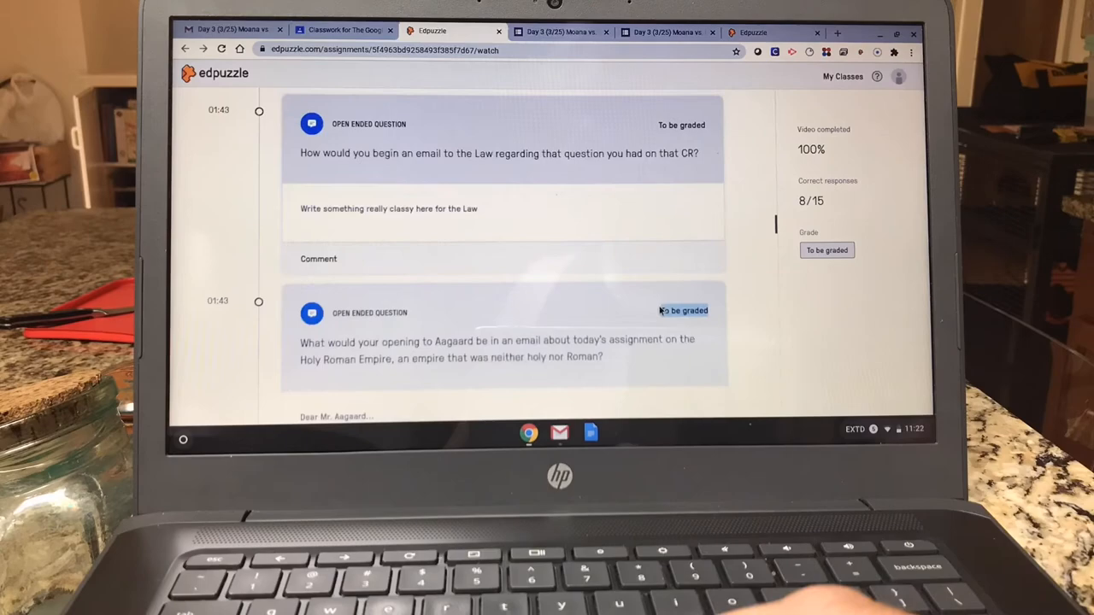
pyautogui.click(342, 32)
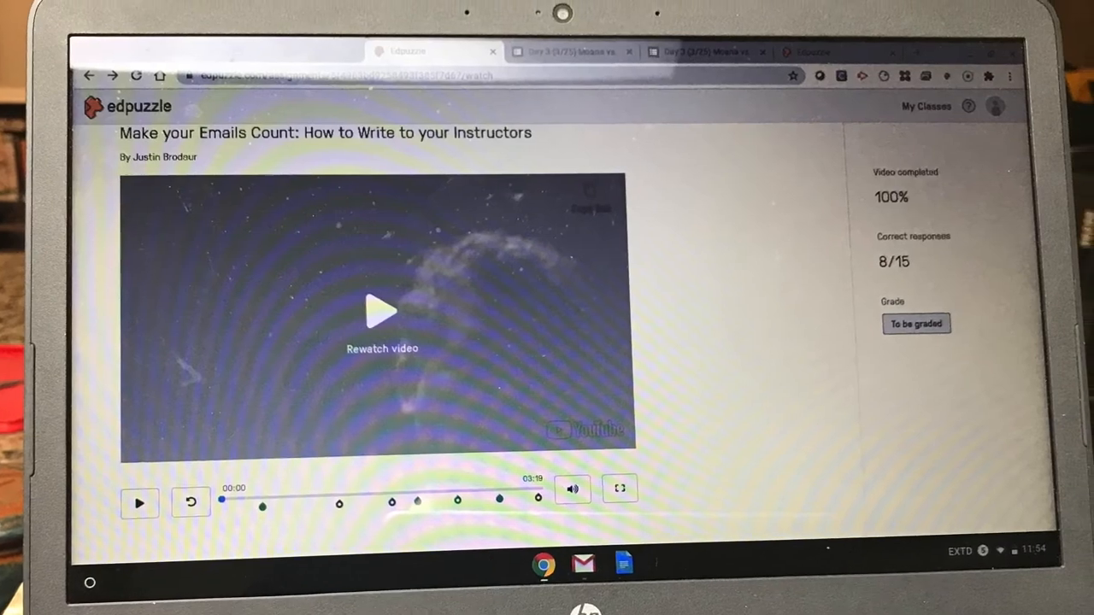
pyautogui.scroll(-3)
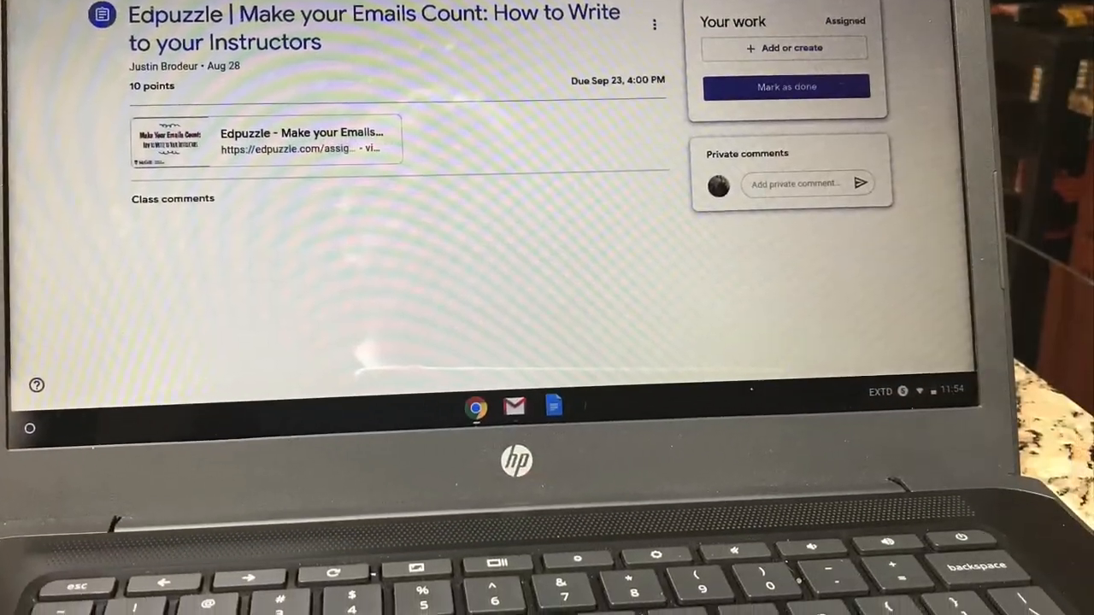
# Step: Mark the Edpuzzle emails assignment done, confirming without attached work
pyautogui.click(785, 86)
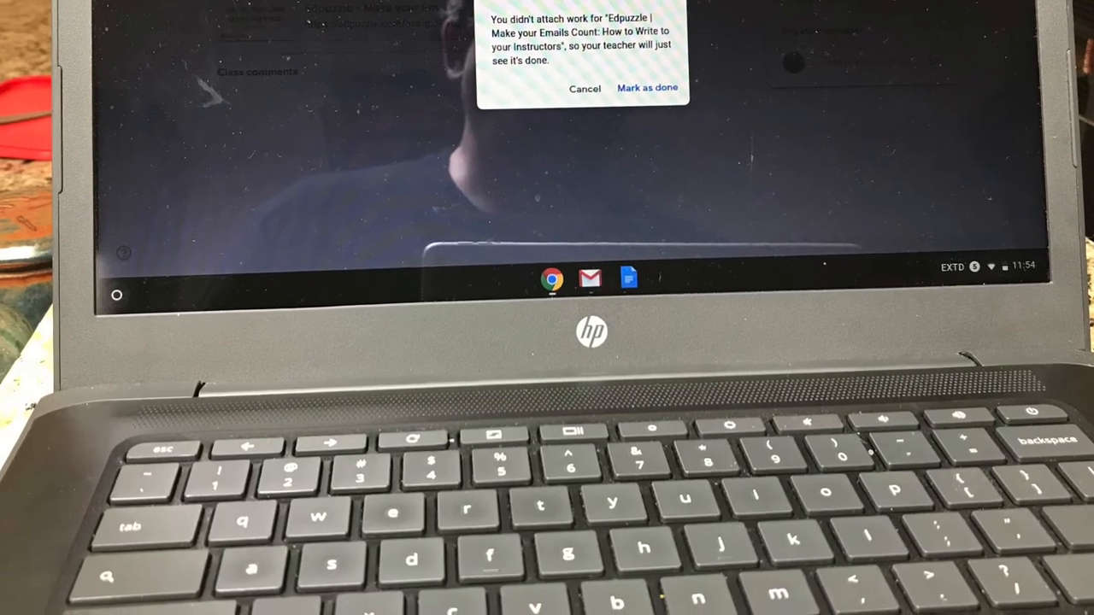
pyautogui.click(647, 88)
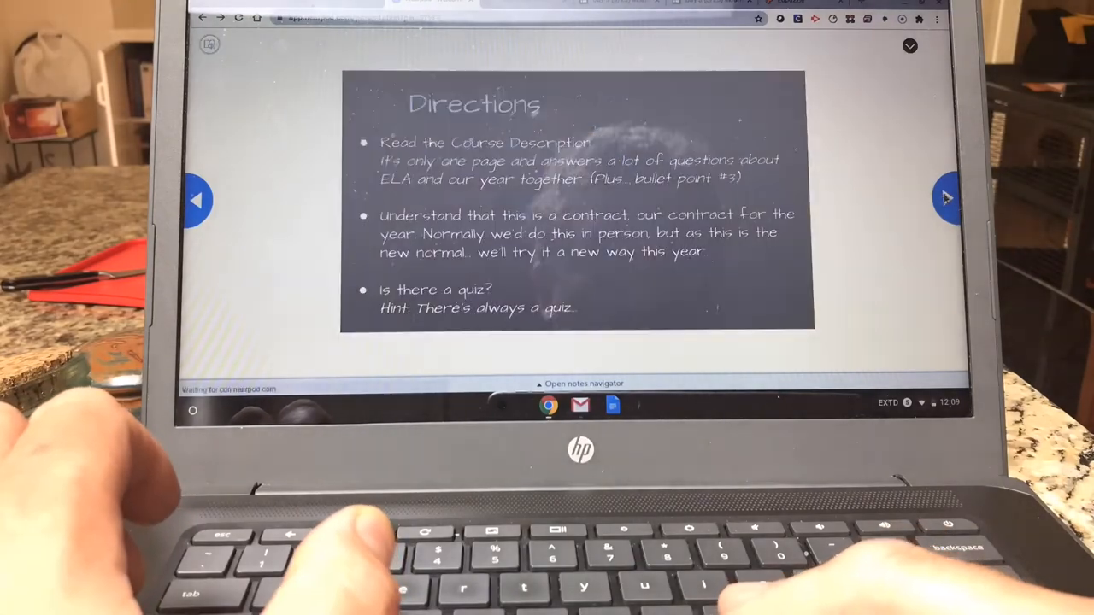
# Step: Advance the Nearpod Course Description slides and pick the Projects card in the matching grid
pyautogui.click(946, 198)
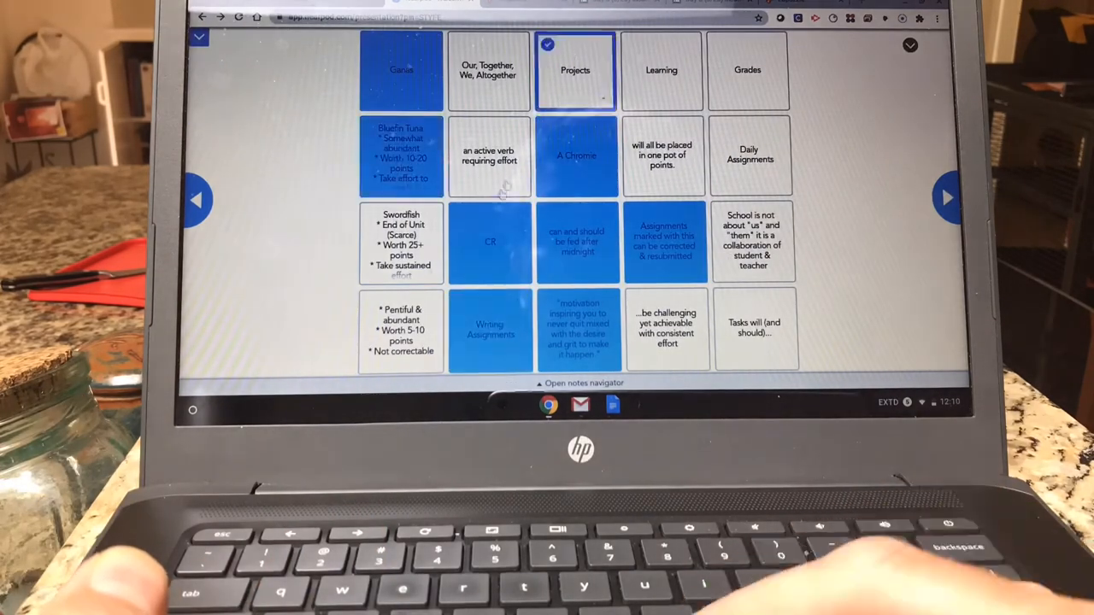
pyautogui.click(488, 69)
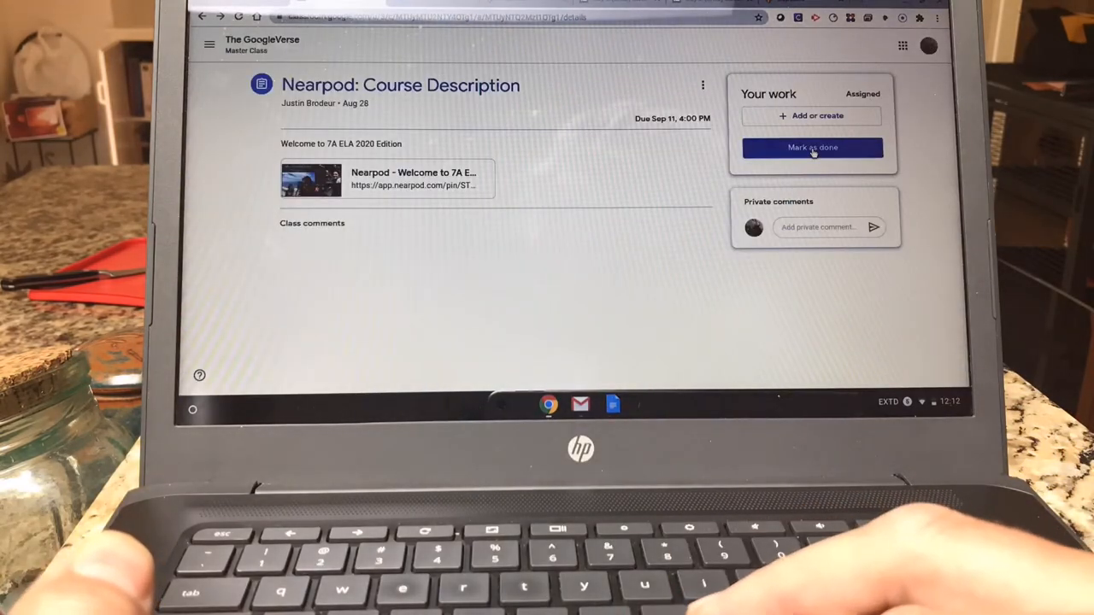
# Step: Mark the Nearpod: Course Description assignment as done in Your work
pyautogui.click(812, 147)
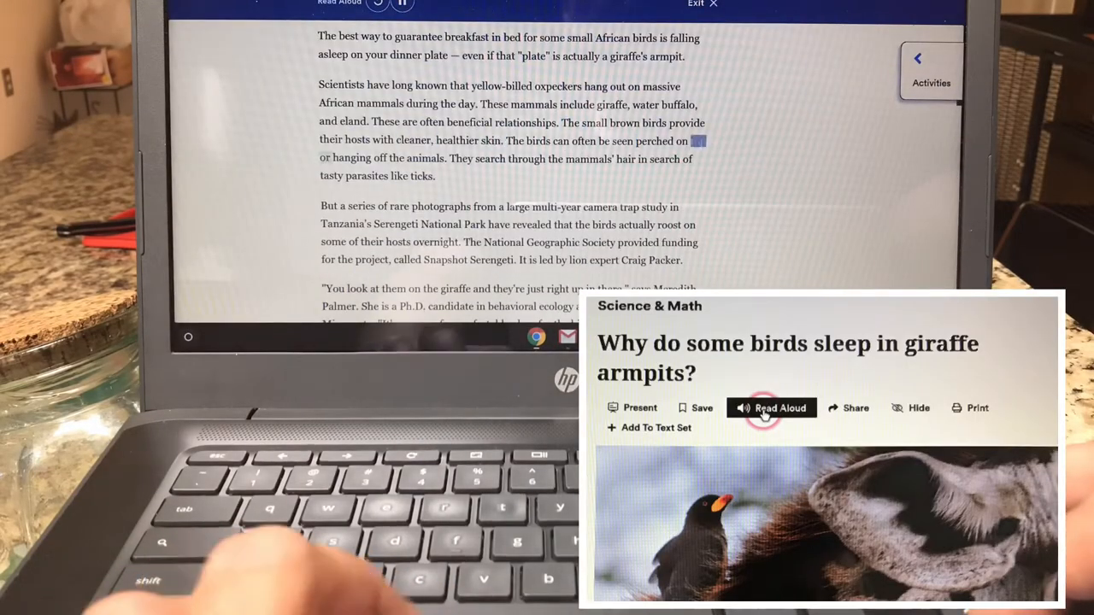
# Step: Open the giraffe armpit article's quiz, answer the summary question with C, and continue
pyautogui.scroll(-3)
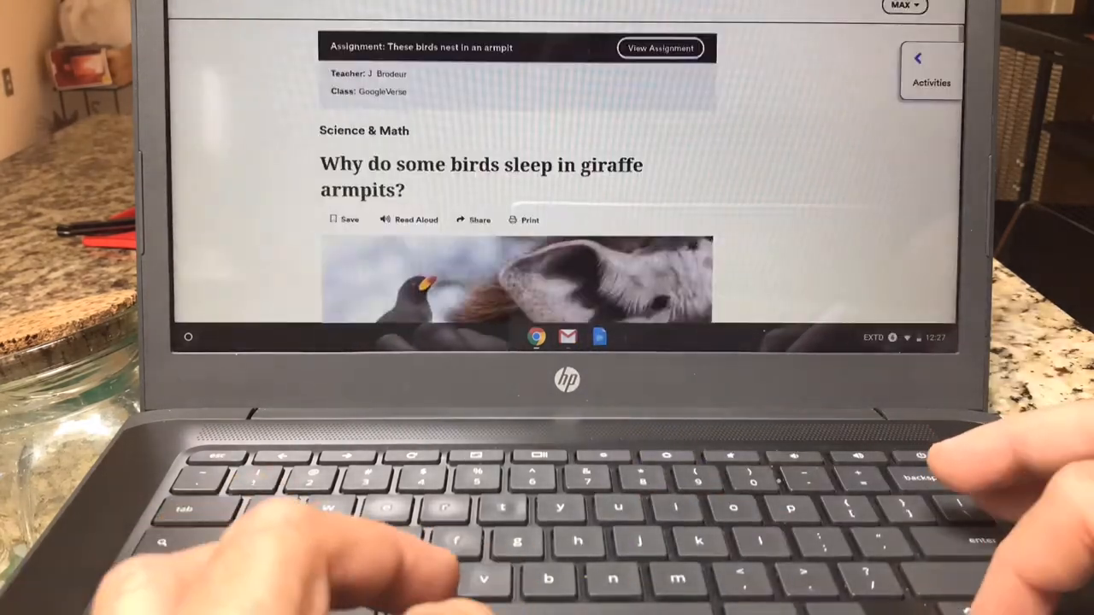
pyautogui.click(930, 69)
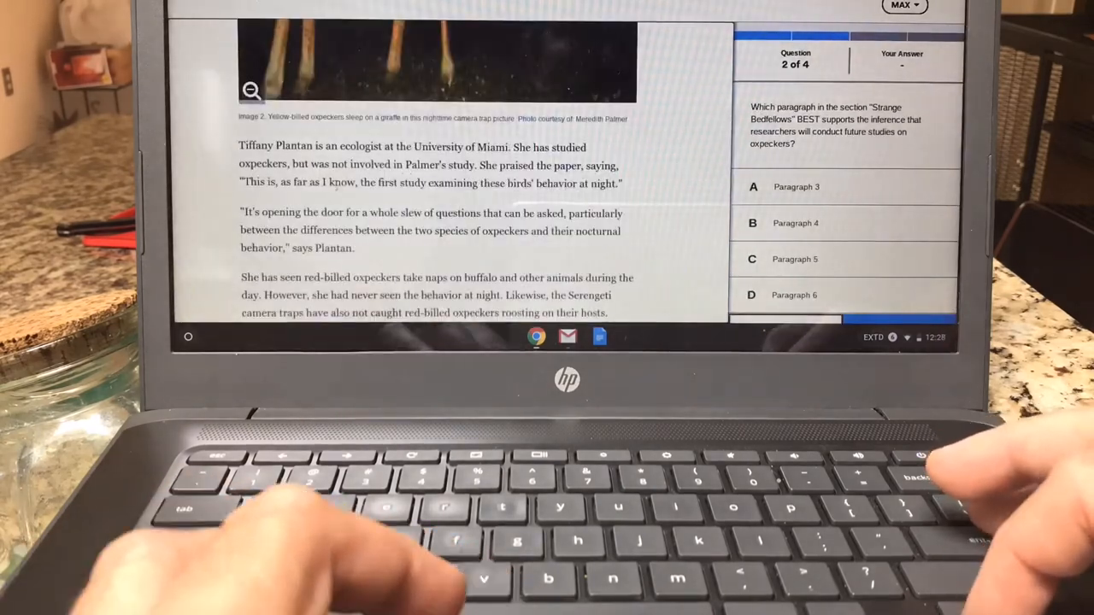
pyautogui.click(899, 309)
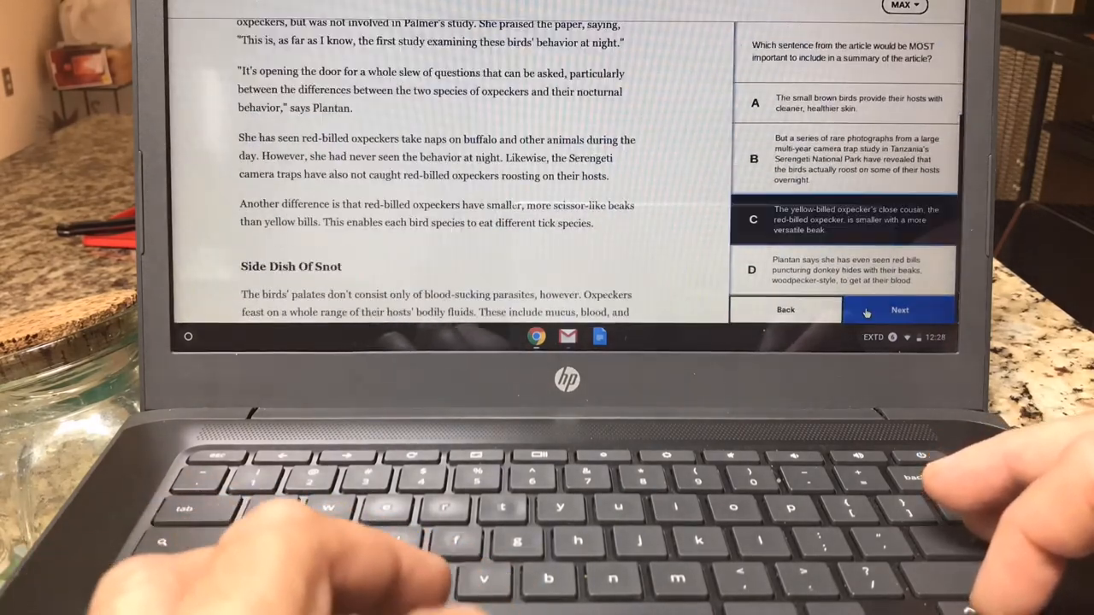
pyautogui.click(900, 310)
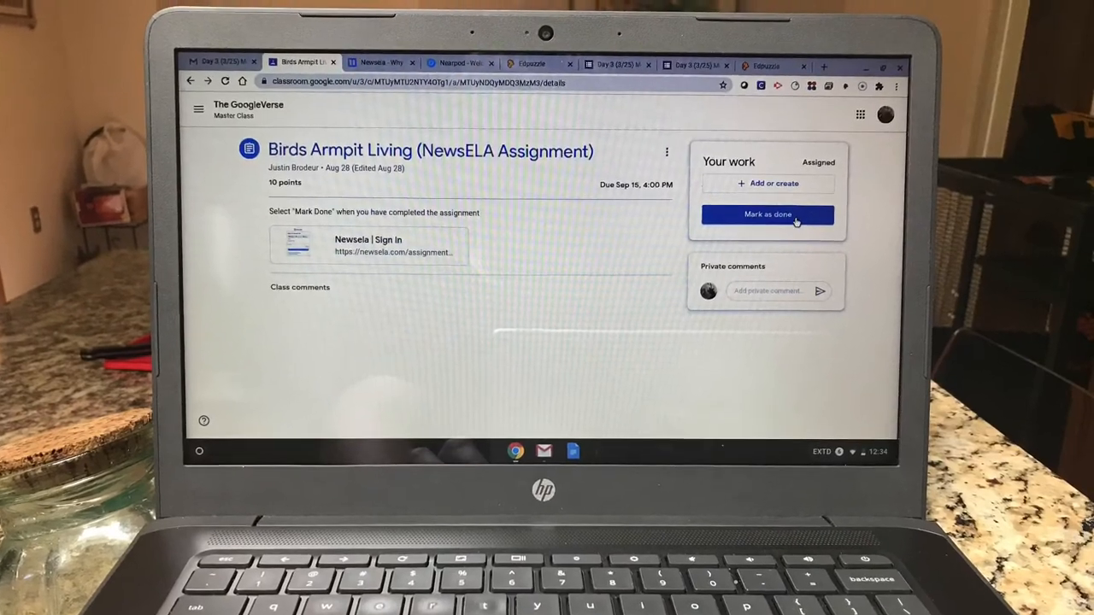
# Step: Mark Birds Armpit Living as done and confirm in the dialog
pyautogui.click(767, 215)
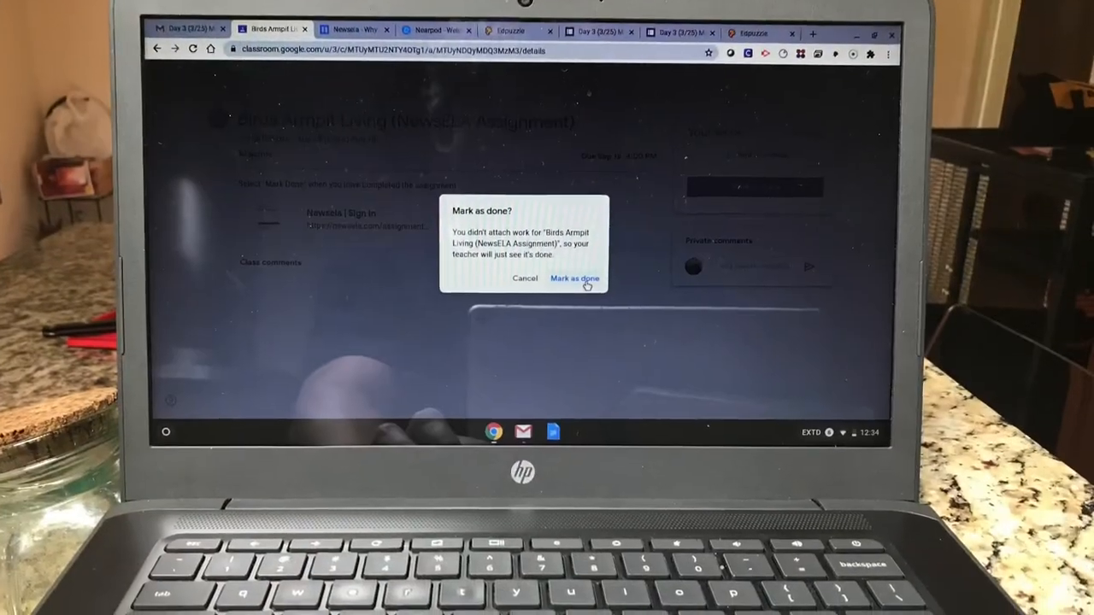
pyautogui.click(575, 279)
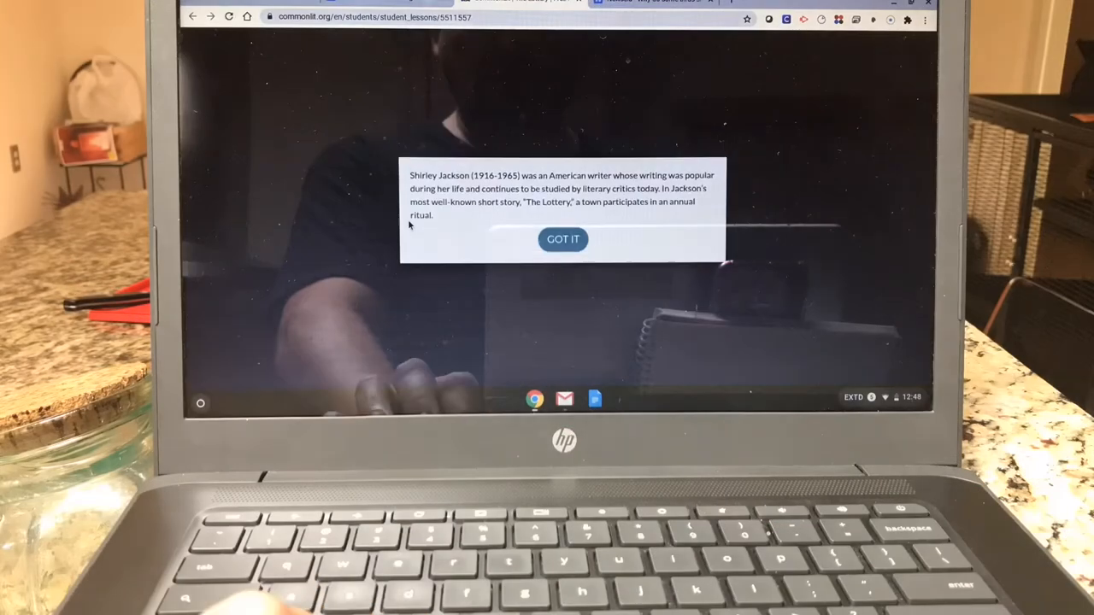
# Step: Dismiss the intro popup, set The Lottery to the largest font size, and start Read Aloud
pyautogui.click(563, 240)
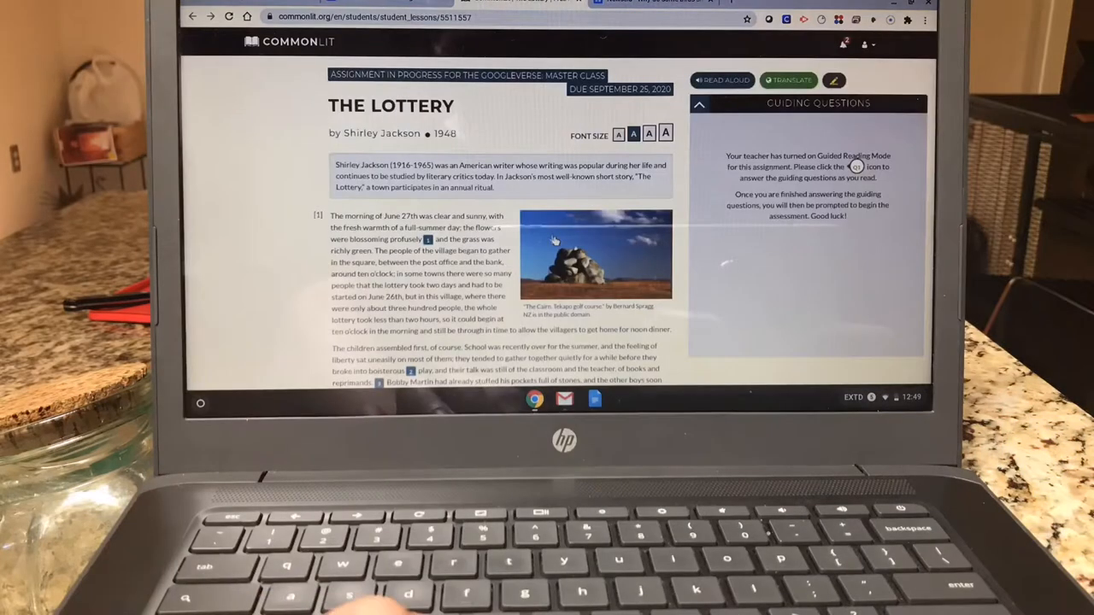
pyautogui.click(665, 133)
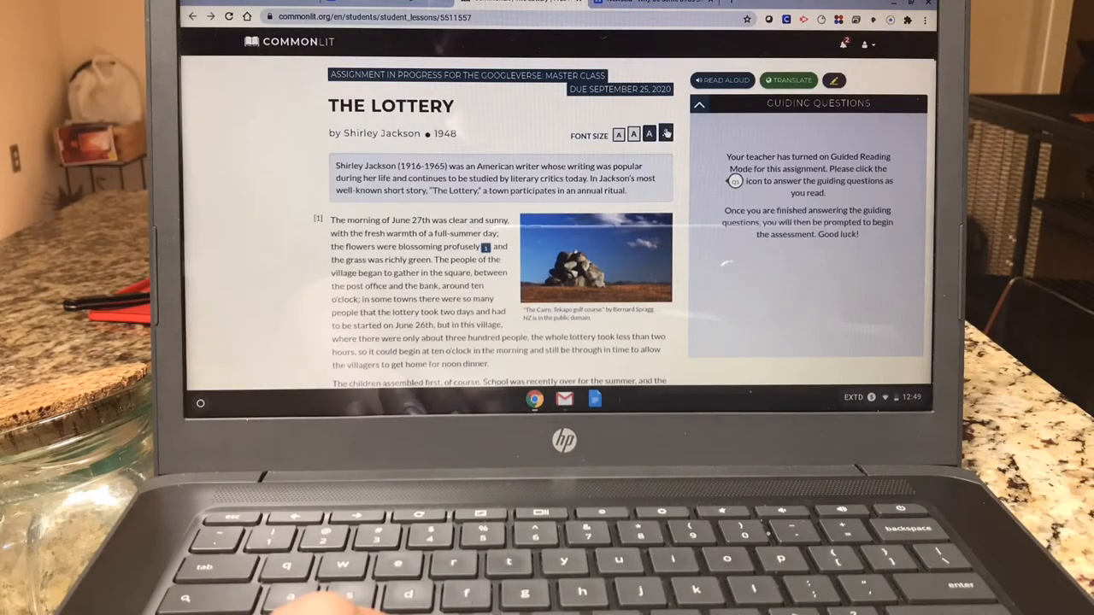
pyautogui.click(723, 80)
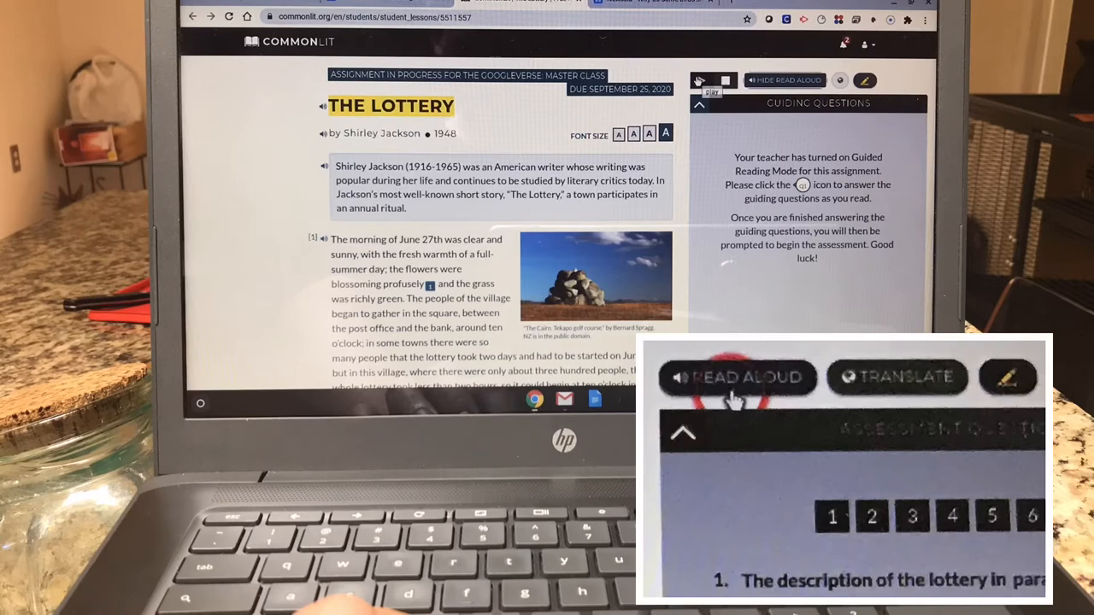
pyautogui.click(711, 81)
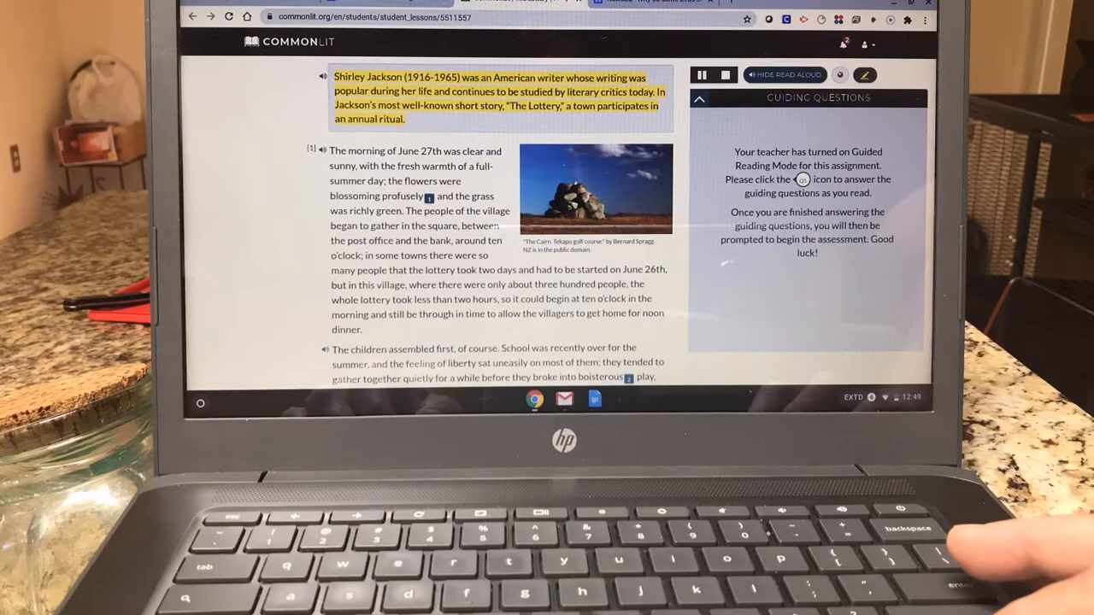
# Step: Follow the narration through the opening paragraphs and view a vocabulary word's definition
pyautogui.scroll(-3)
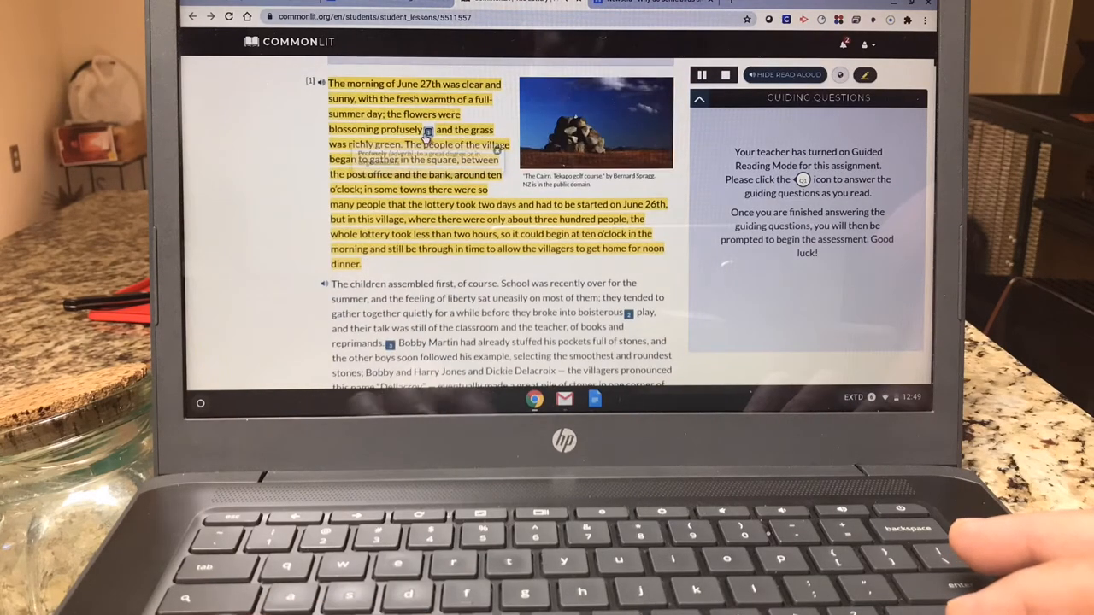
pyautogui.click(628, 312)
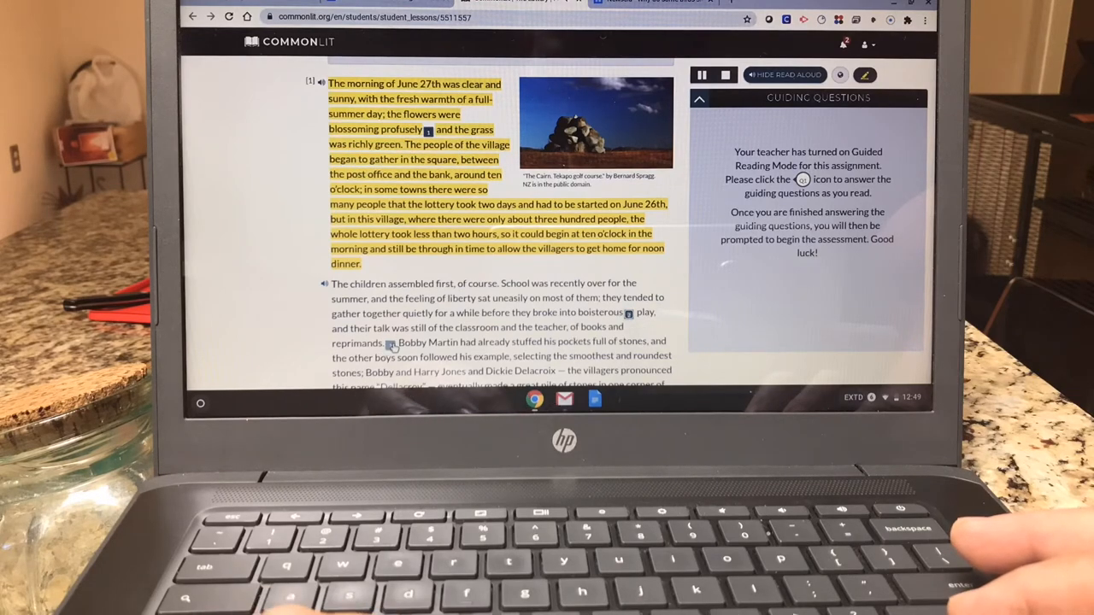
pyautogui.scroll(-3)
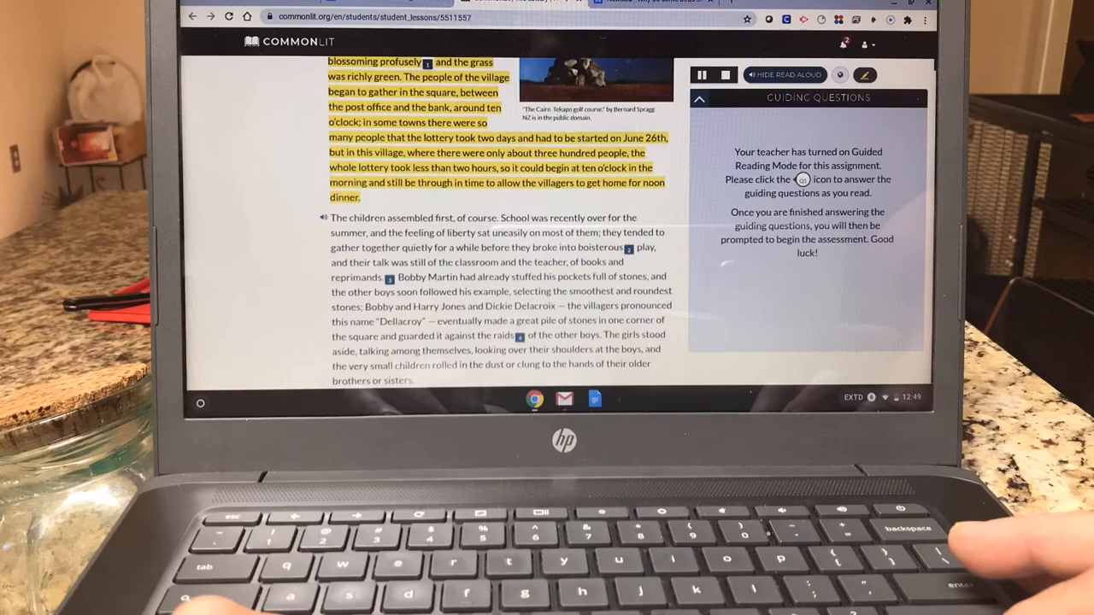
pyautogui.scroll(-3)
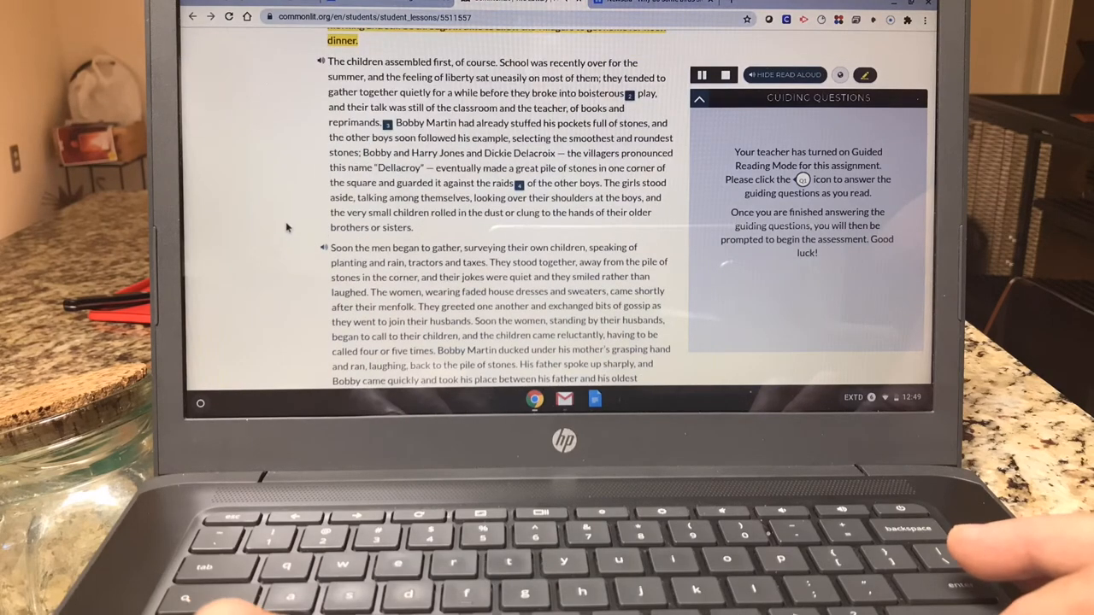
pyautogui.scroll(-3)
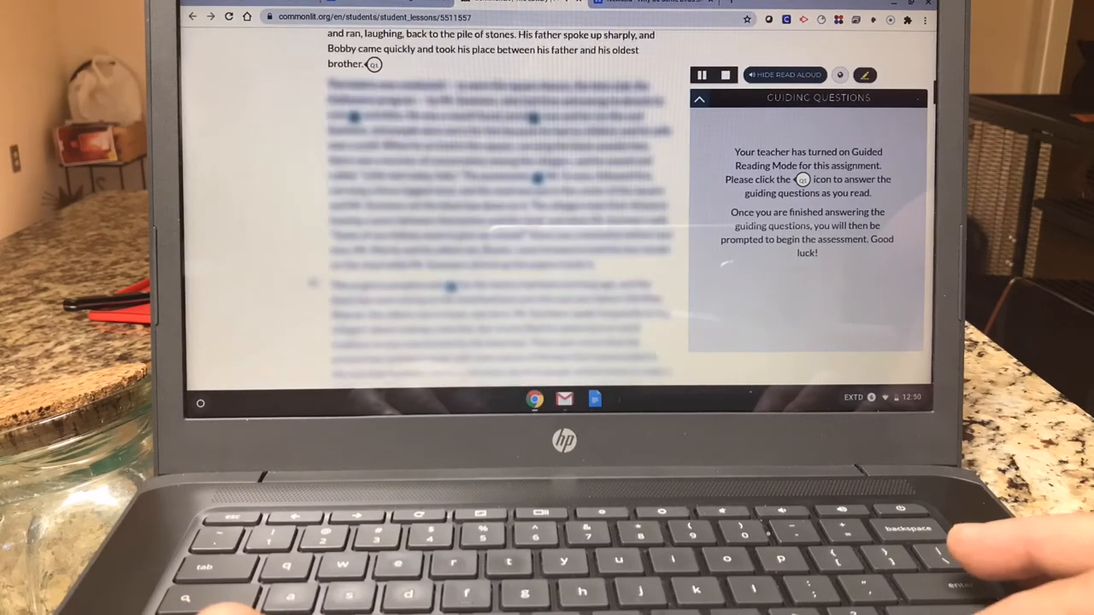
pyautogui.scroll(3)
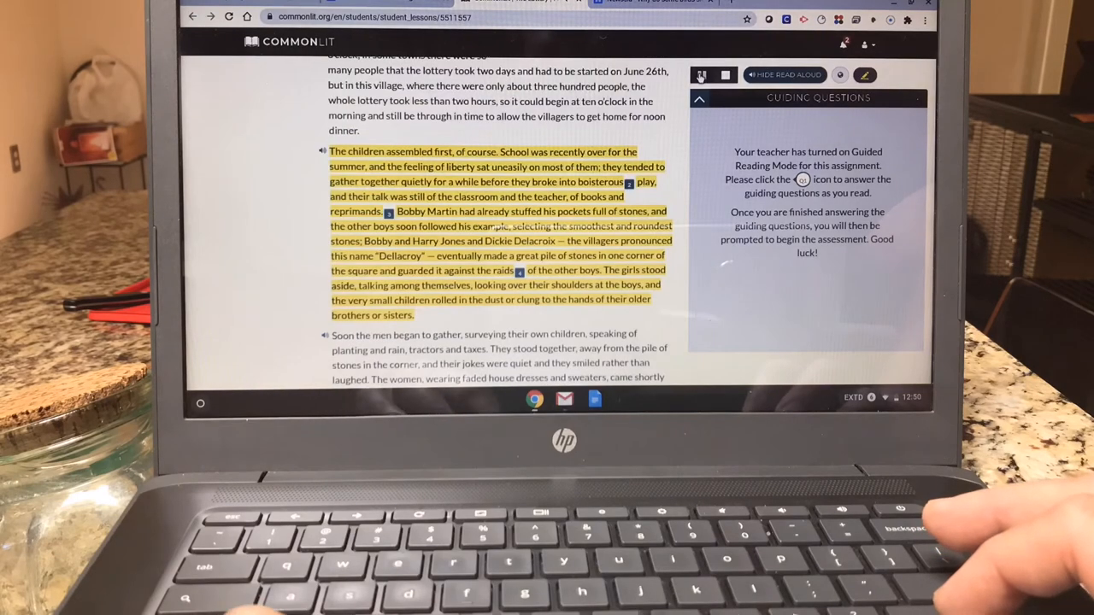
# Step: Answer the townspeople's mood question with 'They are mostly light-hearted and friendly'
pyautogui.scroll(-3)
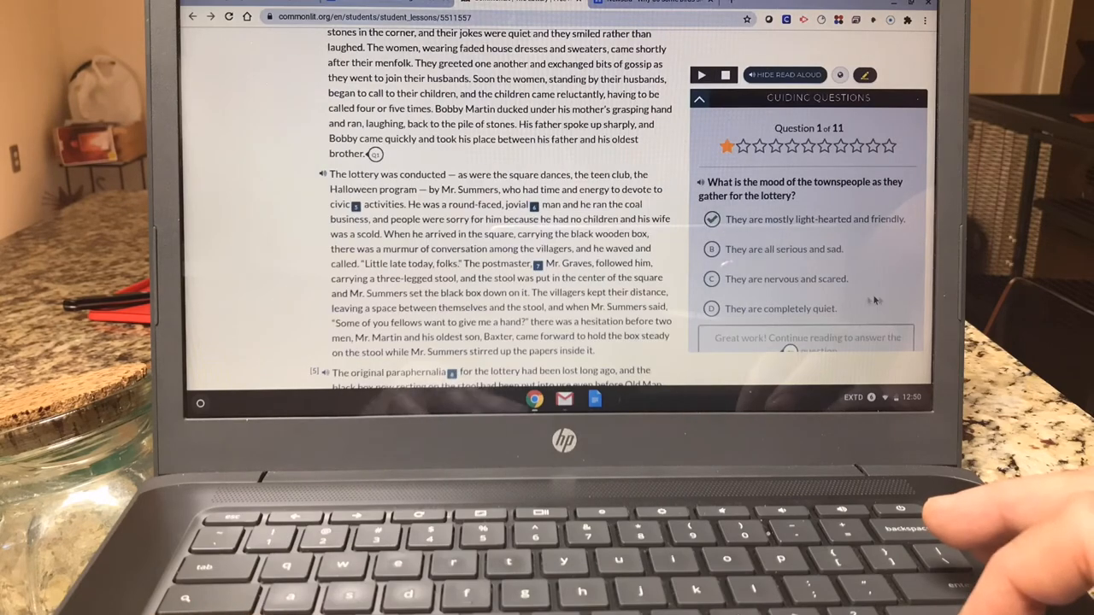
pyautogui.scroll(-3)
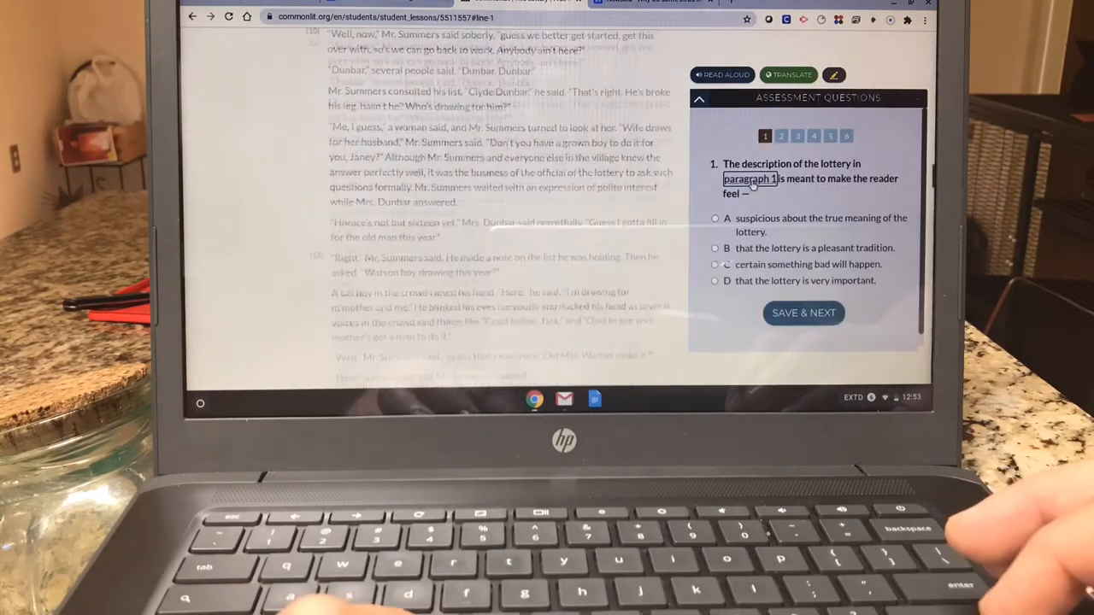
# Step: Answer the Part B question with D and save it
pyautogui.scroll(3)
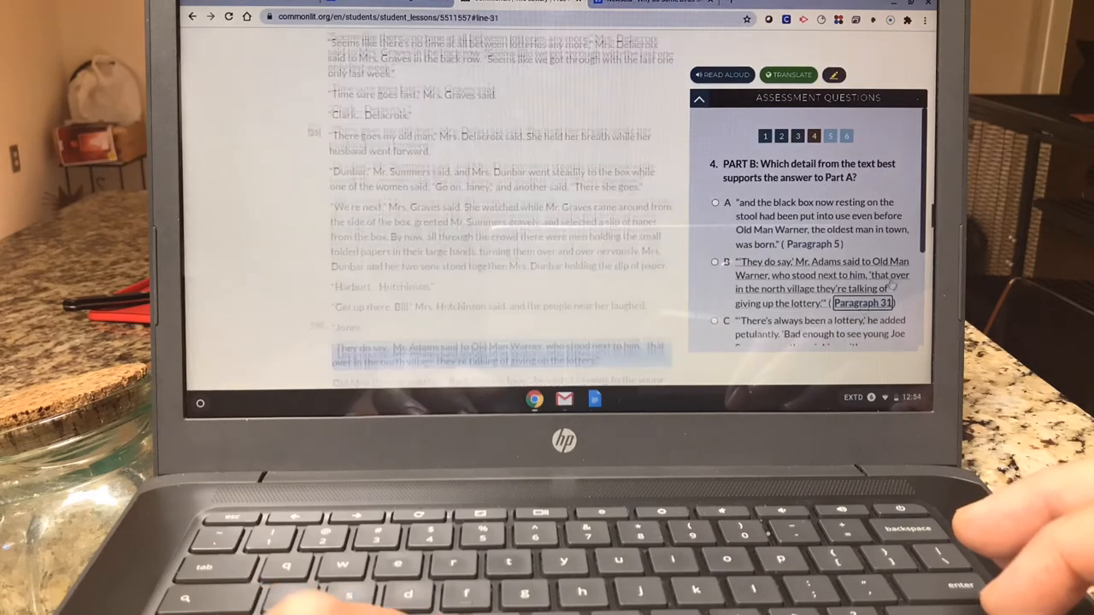
pyautogui.scroll(-3)
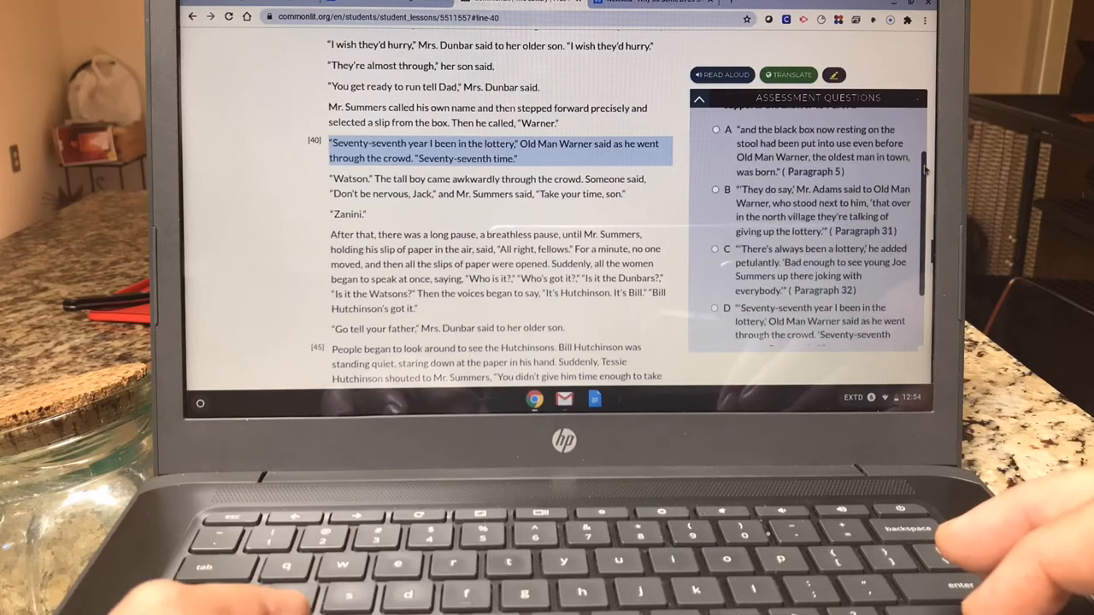
pyautogui.click(797, 135)
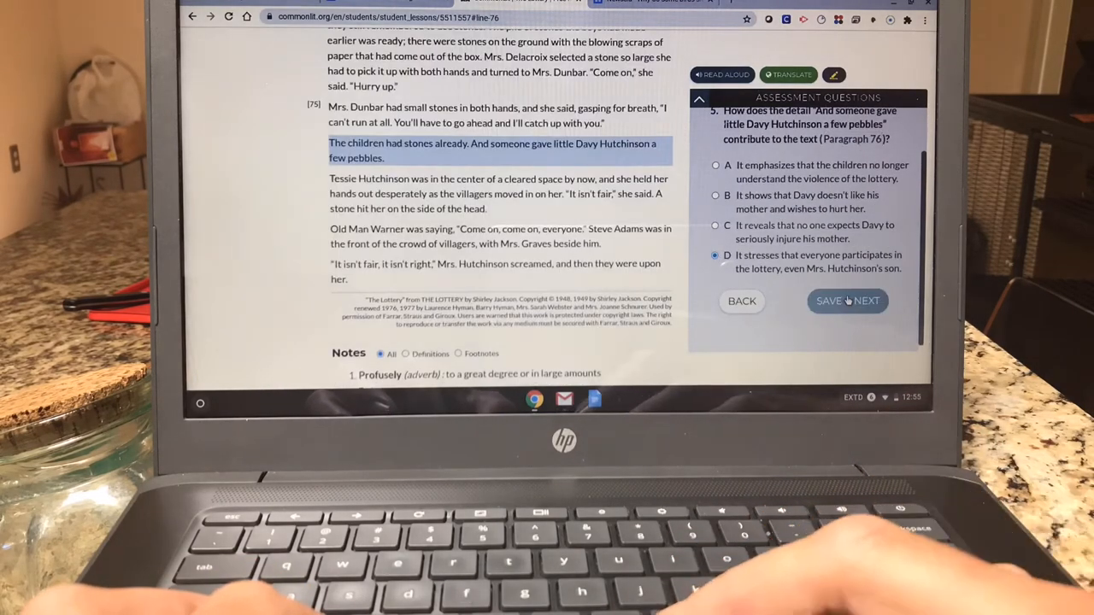
pyautogui.click(847, 300)
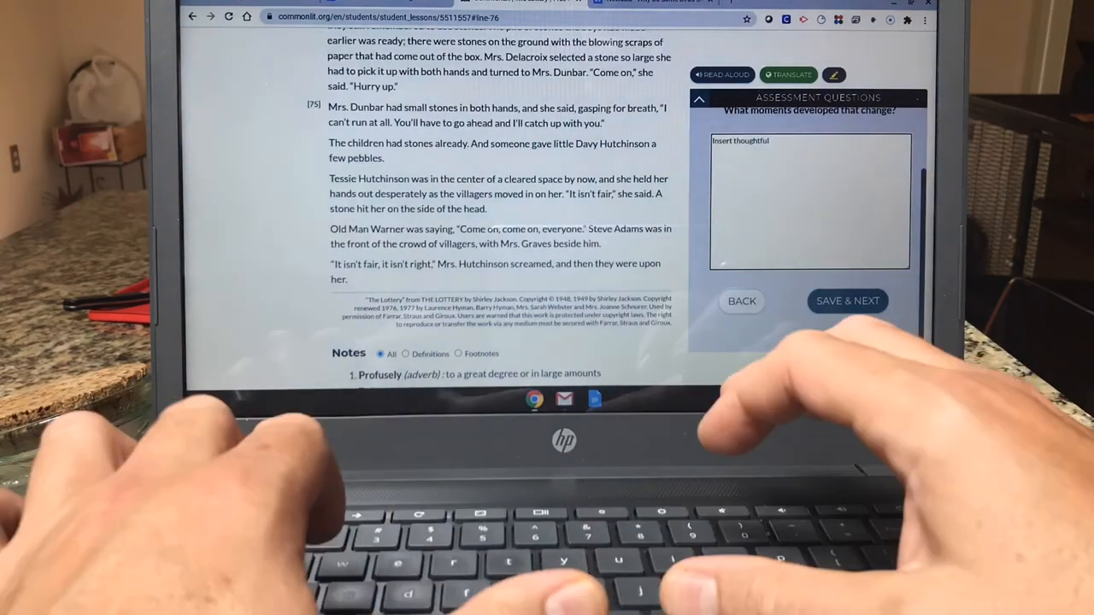
# Step: Save the written response, submit the assignment, and mark The Lottery as done
pyautogui.click(847, 301)
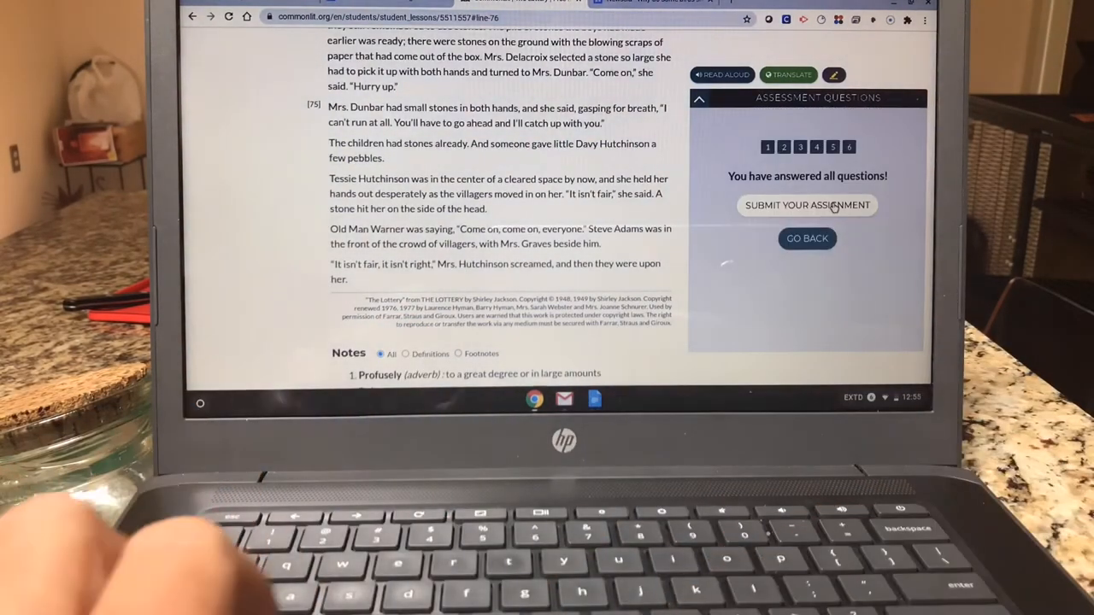
pyautogui.click(806, 205)
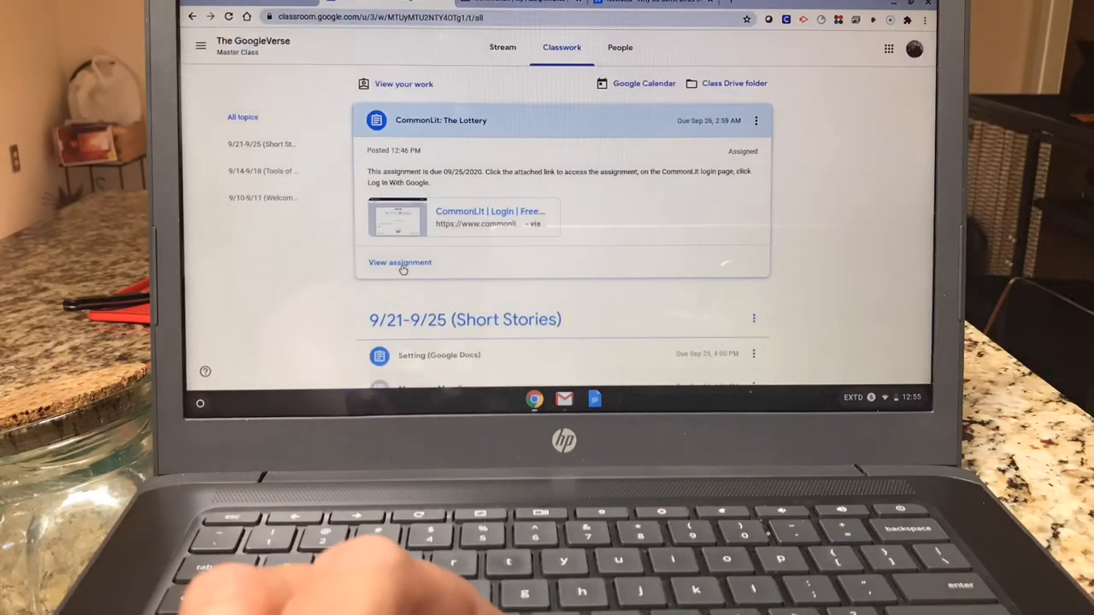
pyautogui.click(400, 263)
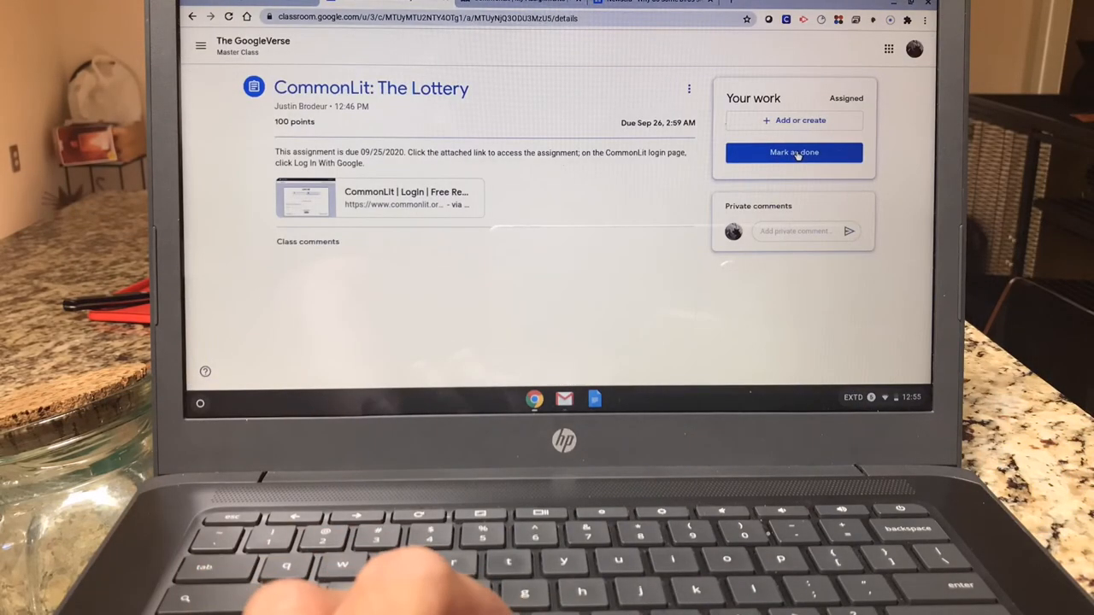
pyautogui.click(406, 198)
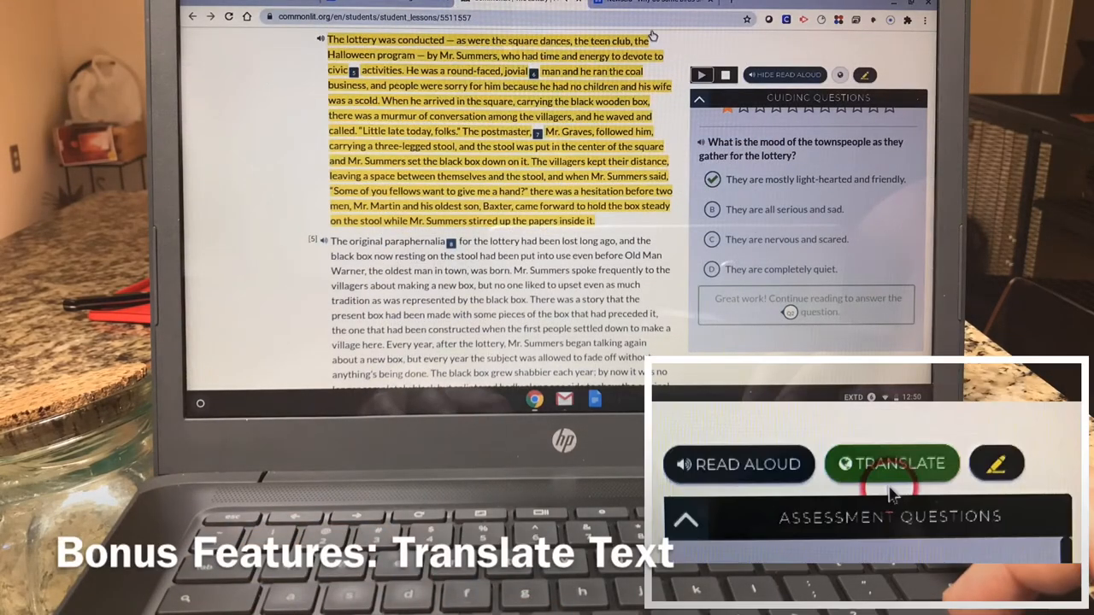
# Step: Turn on translation and show a paragraph of The Lottery in Spanish
pyautogui.click(891, 463)
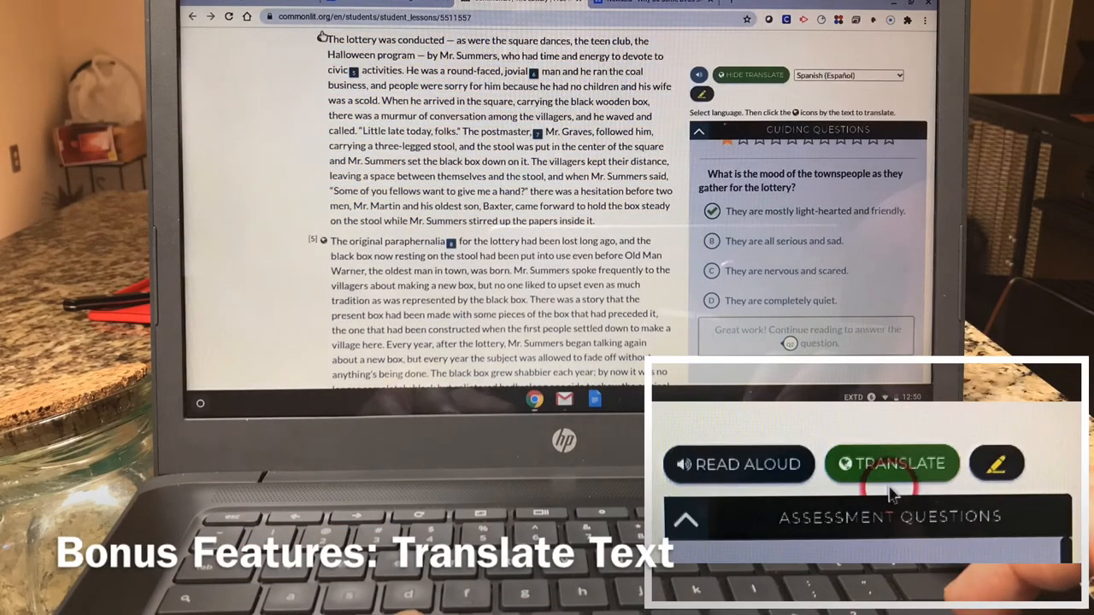
pyautogui.click(319, 39)
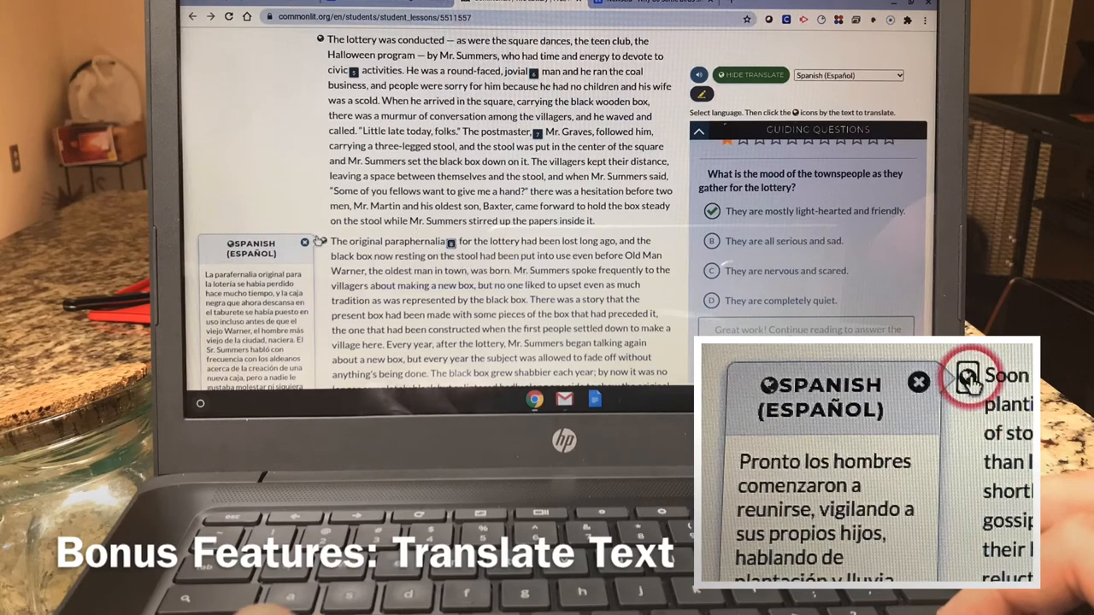
pyautogui.scroll(3)
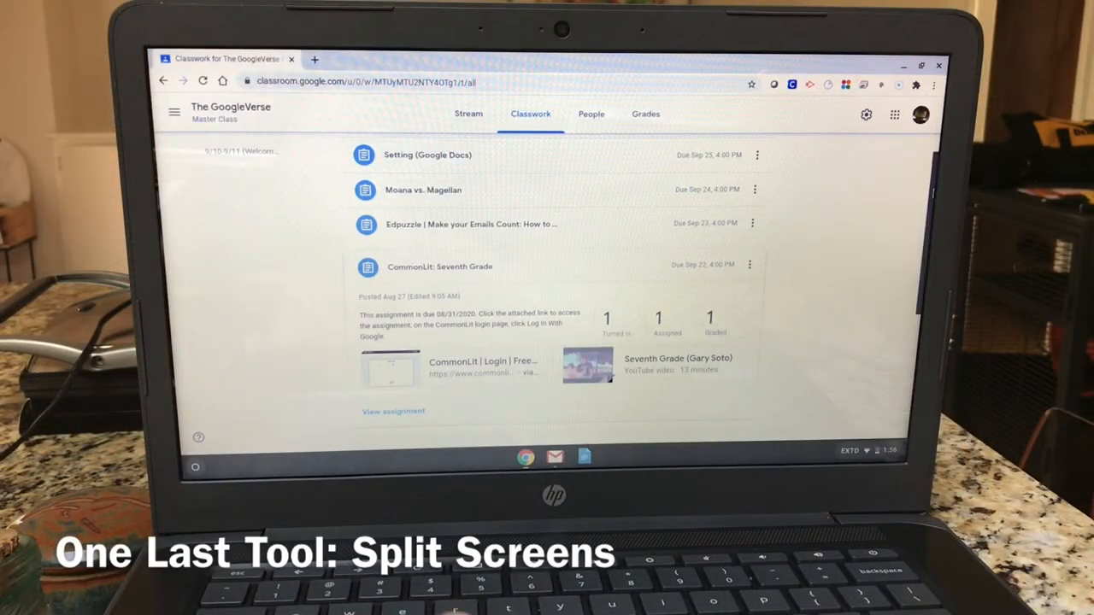
# Step: Open the Seventh Grade materials and put the CommonLit lesson beside the Gary Soto video
pyautogui.click(483, 362)
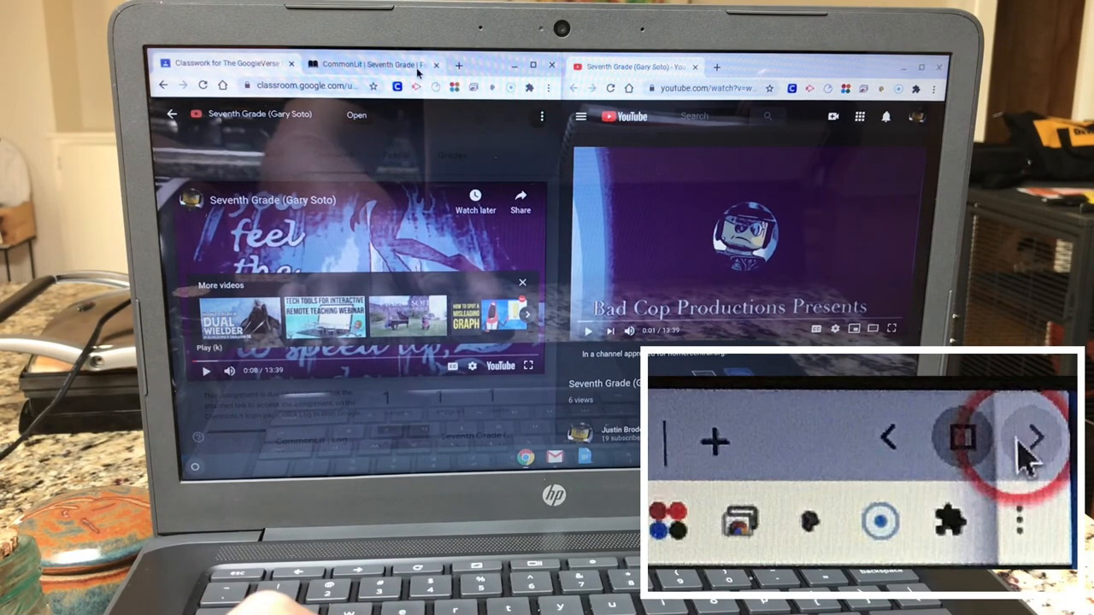
pyautogui.click(368, 64)
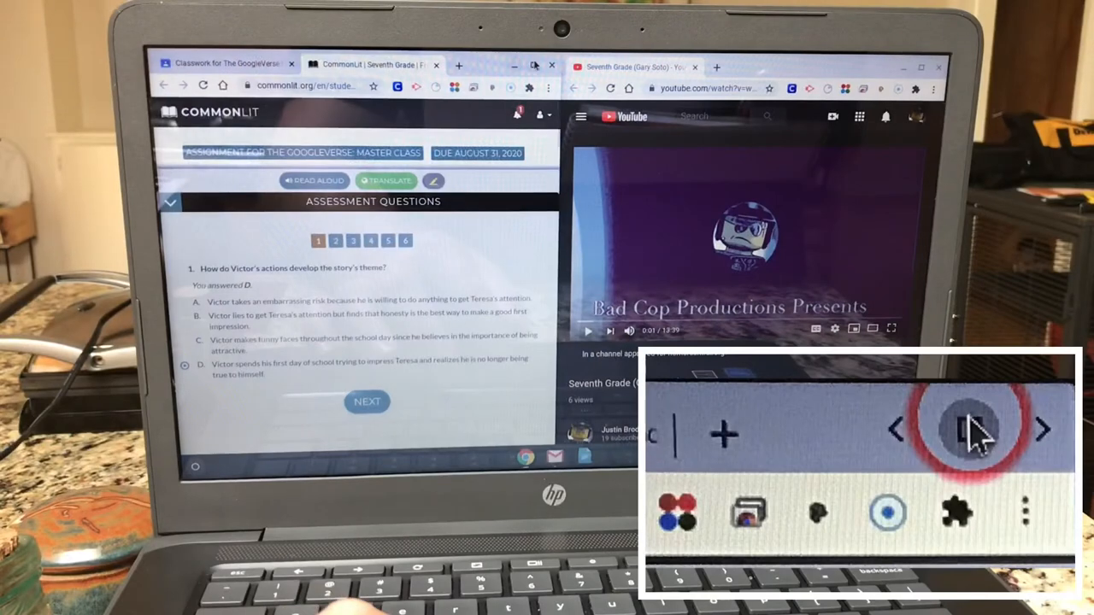